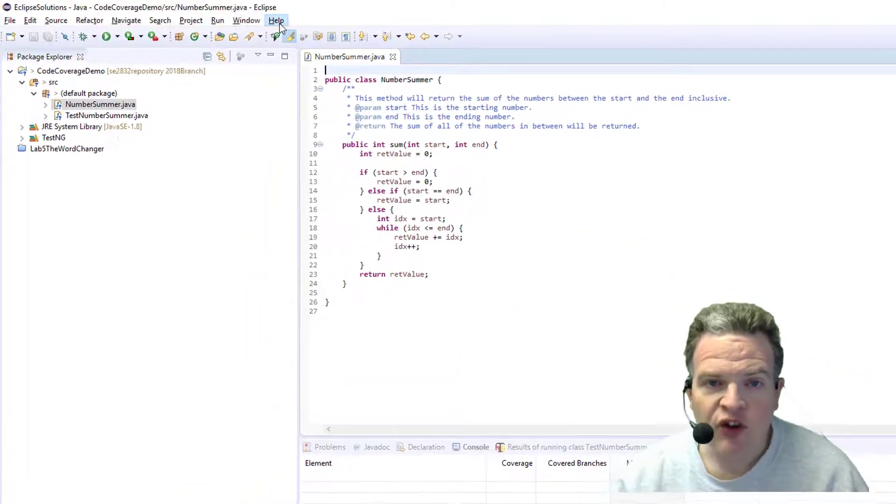
Search the Eclipse Marketplace for 'eclemma' and confirm EclEmma Java Code Coverage 3.0.1 is installed.
left_click(276, 20)
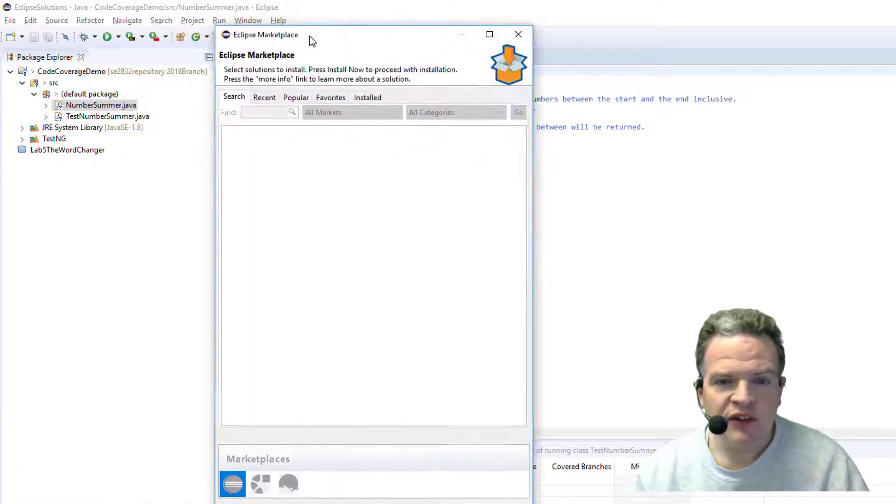
left_click(264, 112)
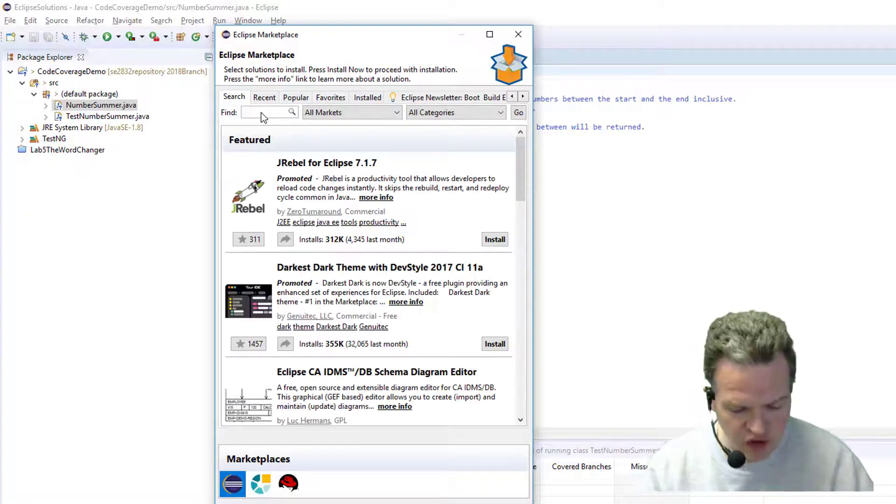
type("eclemma")
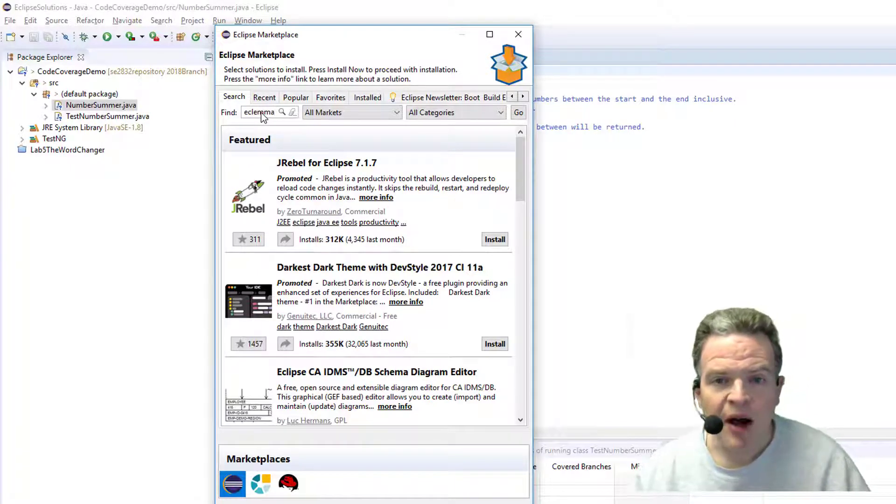
left_click(518, 113)
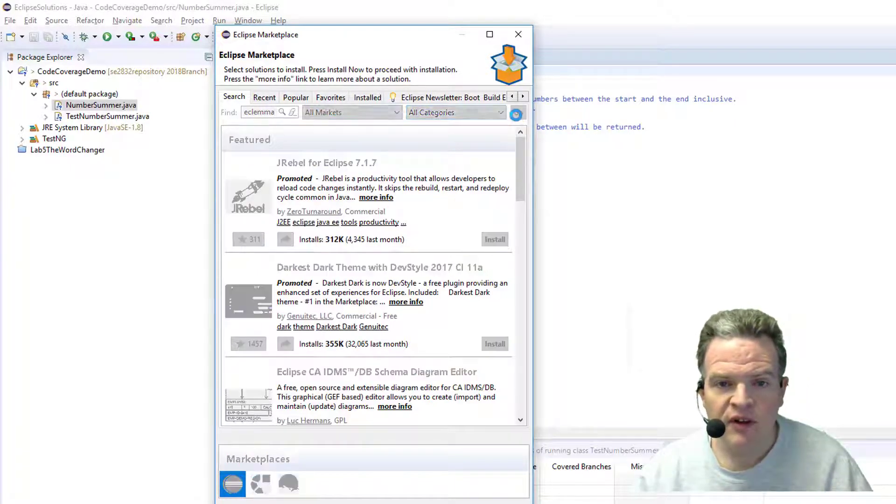
left_click(518, 112)
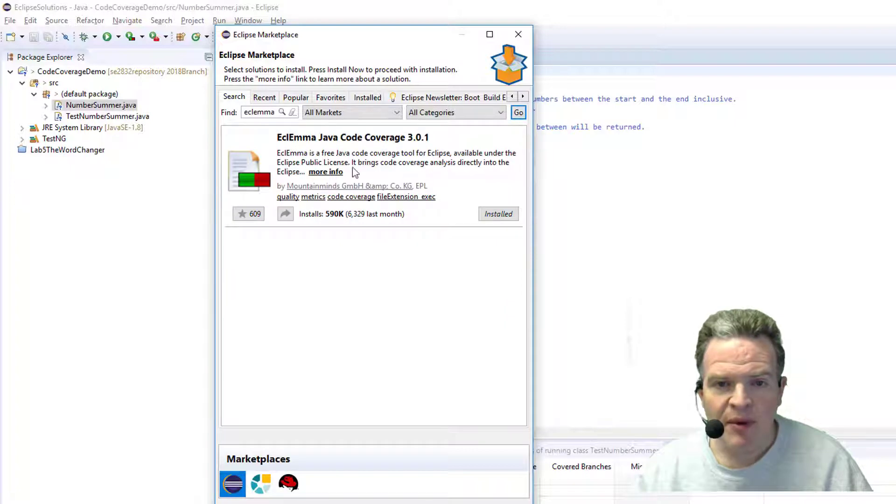
mouse_move(325, 145)
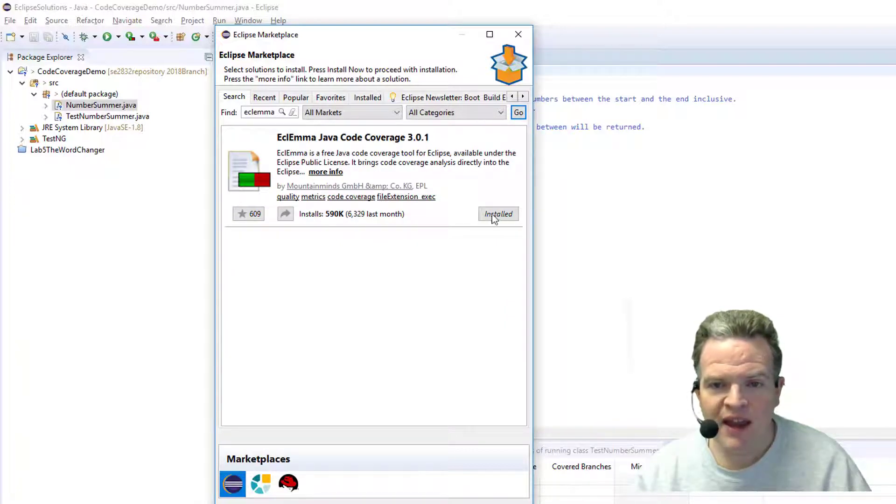
mouse_move(486, 206)
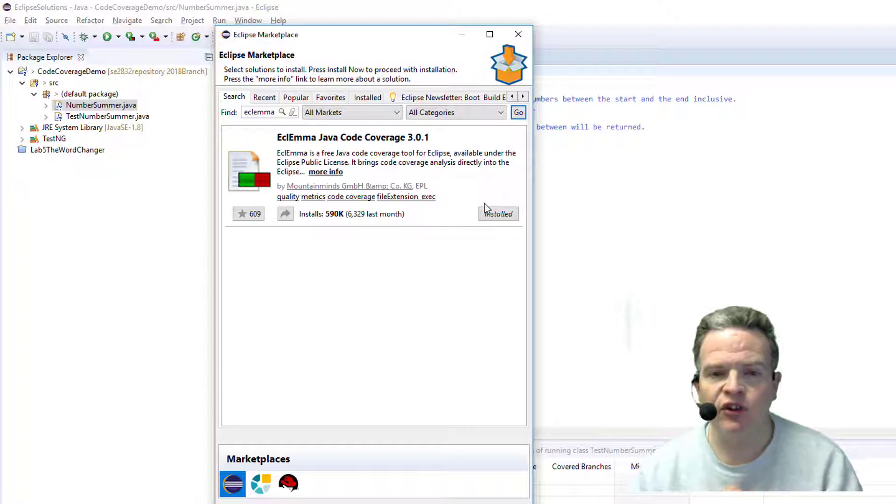
mouse_move(510, 206)
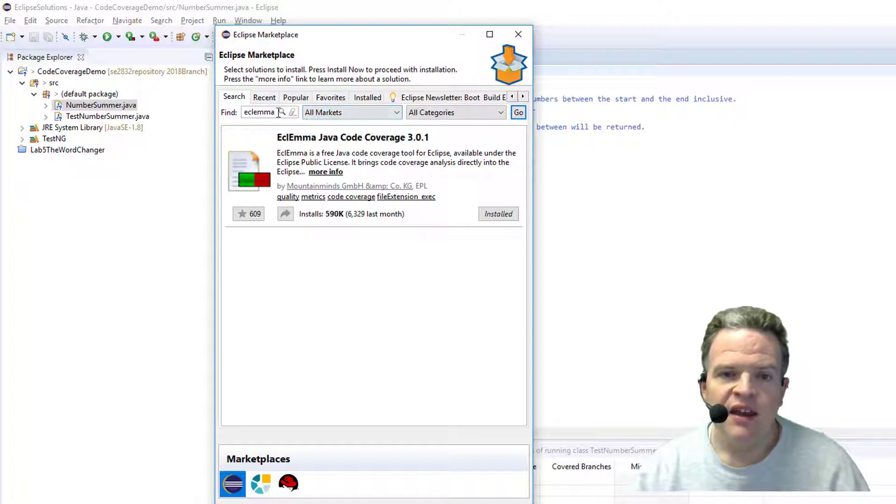
Search the Marketplace for 'testng' and confirm TestNG for Eclipse shows as installed.
type("testng")
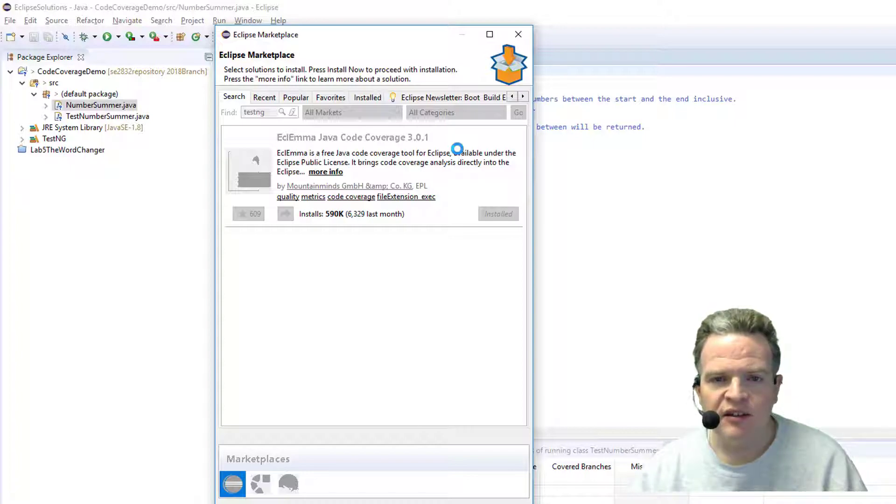
left_click(518, 113)
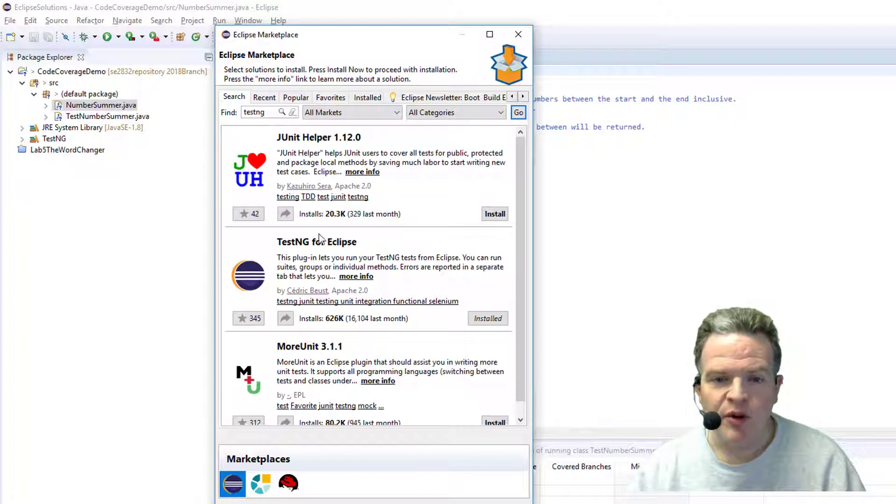
mouse_move(349, 241)
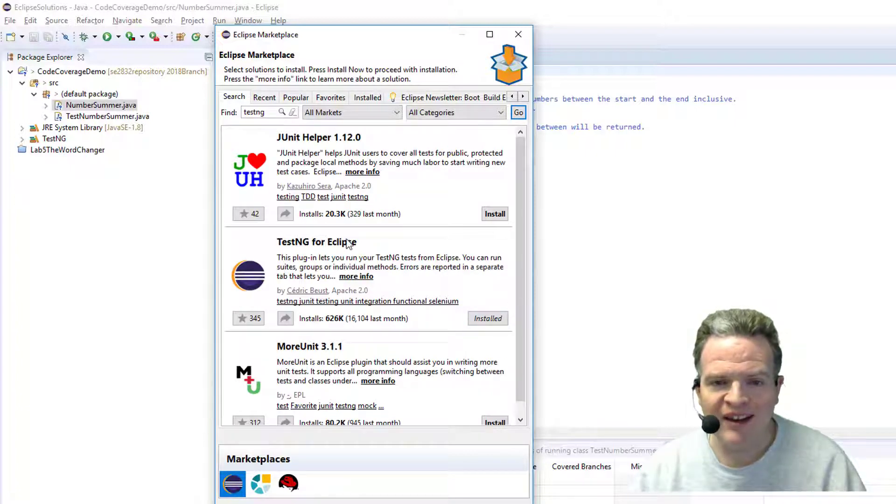
mouse_move(437, 294)
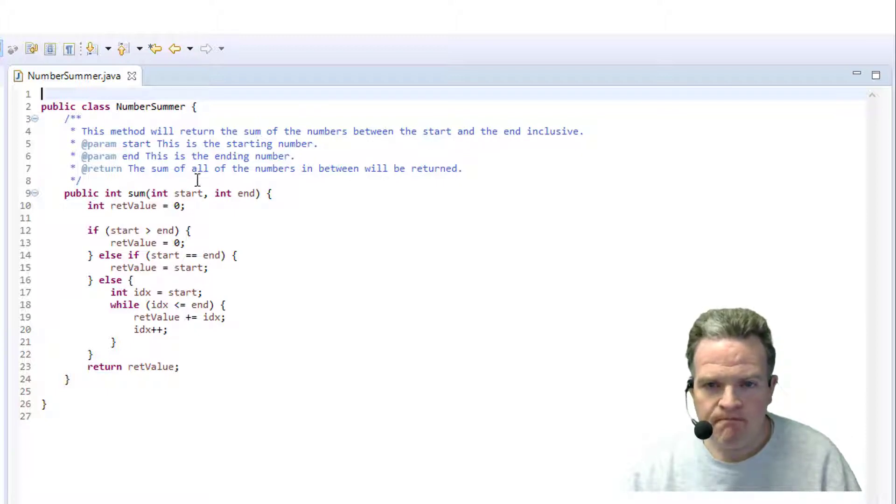
mouse_move(154, 220)
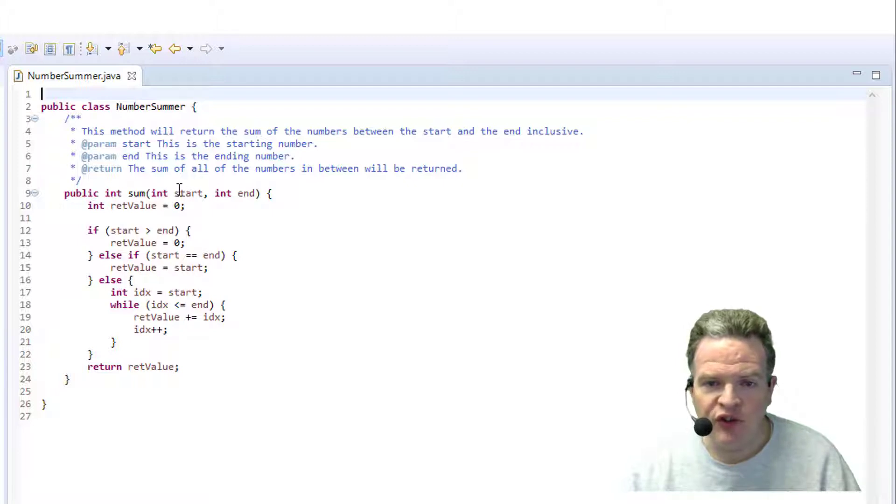
mouse_move(188, 193)
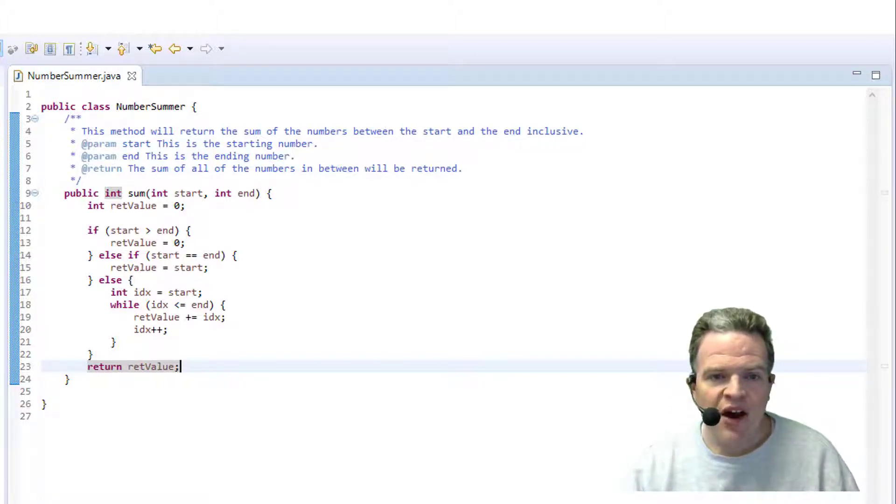
Write the testNumberSummer Javadoc describing the test and the start, end and expectedValue parameters.
left_click(210, 76)
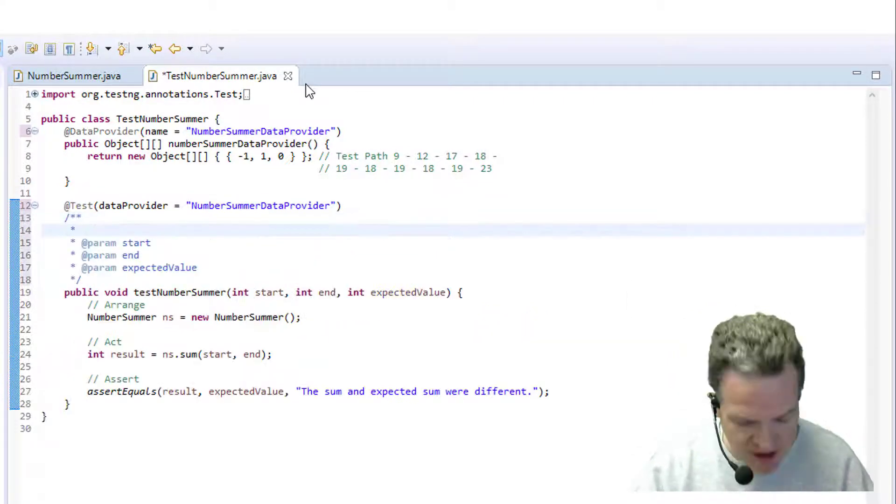
type("This test will verify the num")
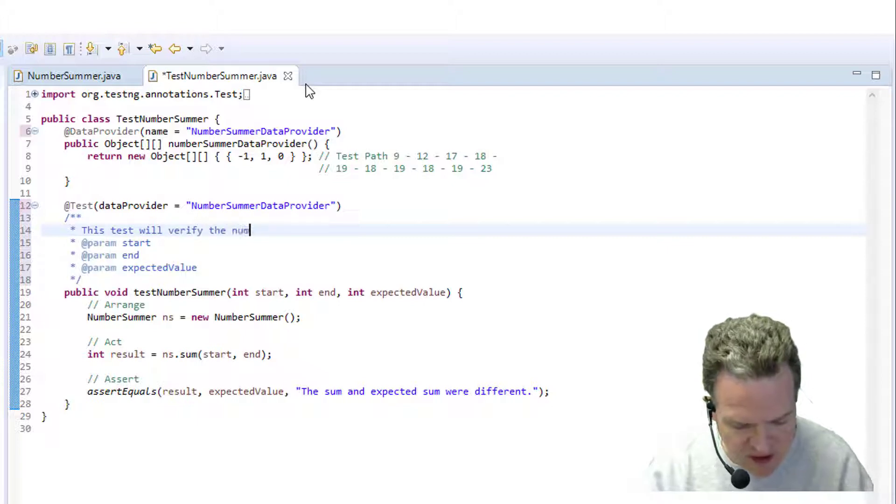
type("ber summer routin")
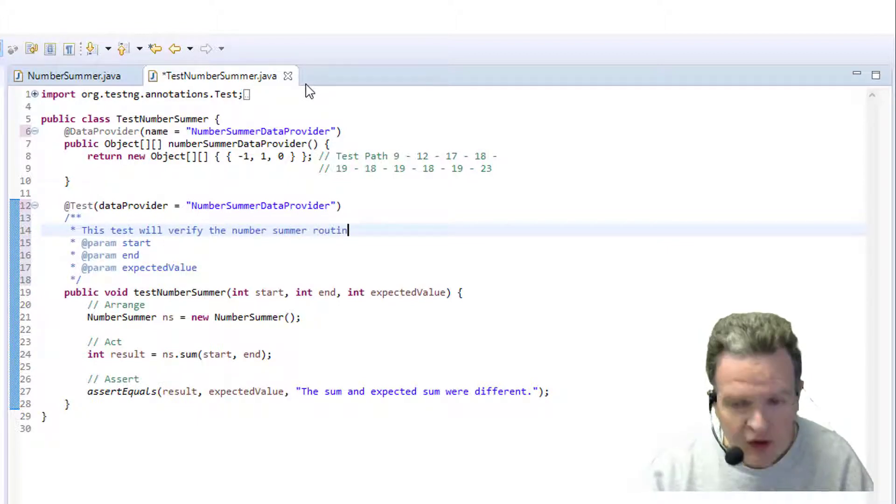
type("e. Th")
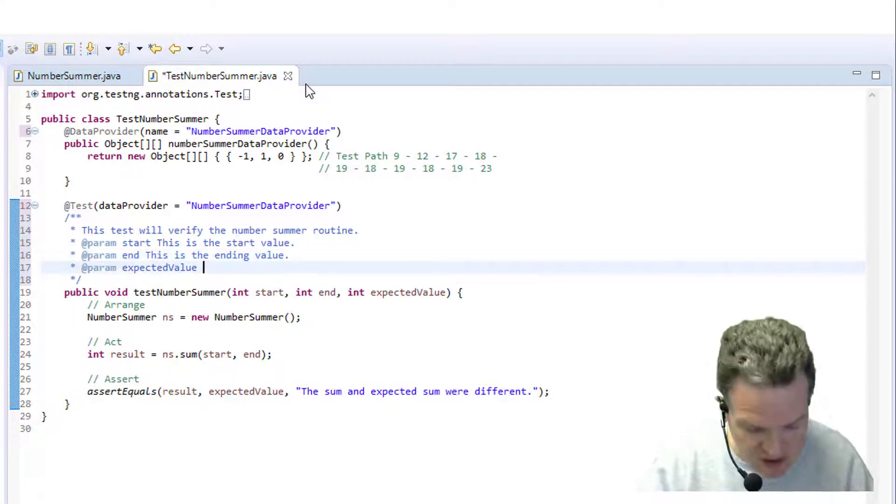
type("This is the")
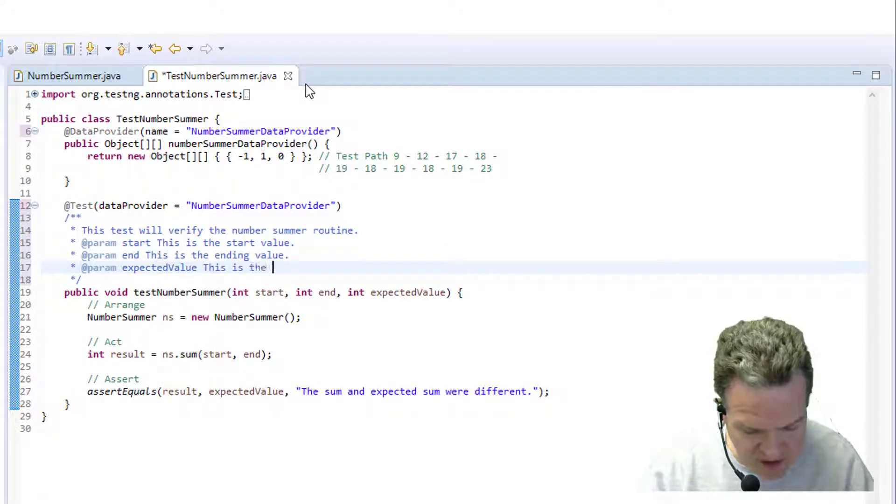
type("expected")
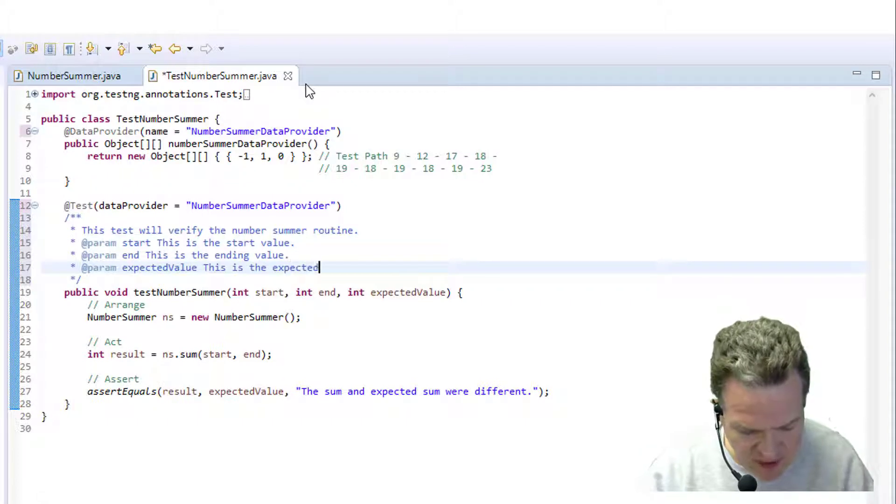
type("sum value.")
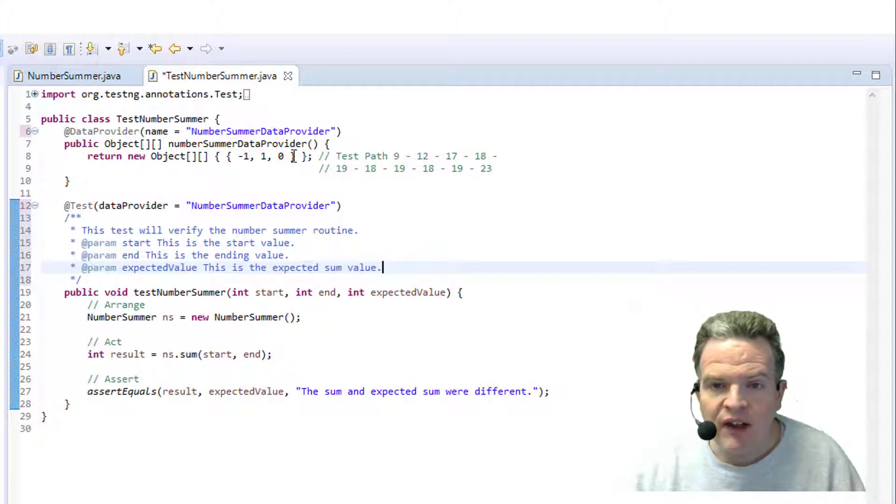
Check the Test Path comment against NumberSummer.java, then save TestNumberSummer.java.
double_click(245, 156)
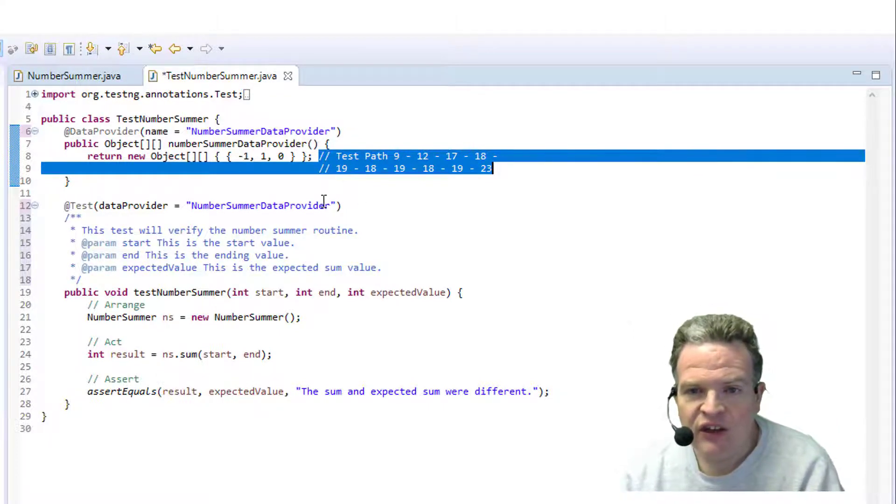
mouse_move(372, 169)
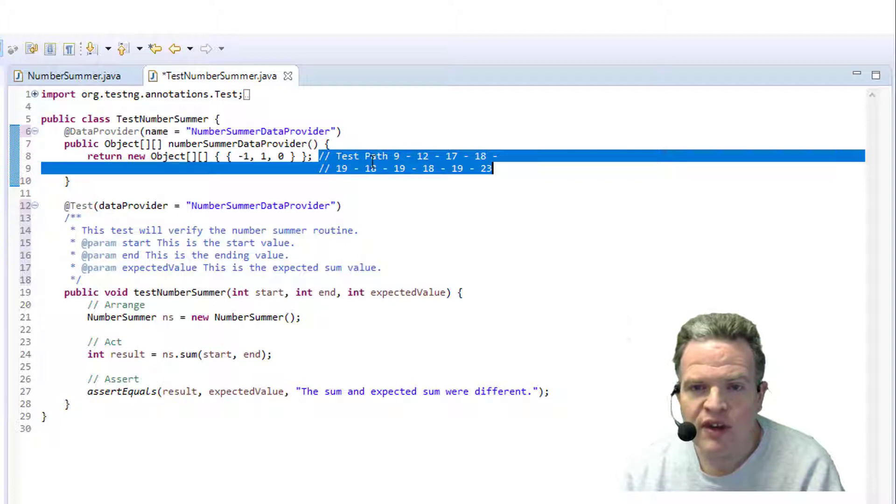
left_click(61, 76)
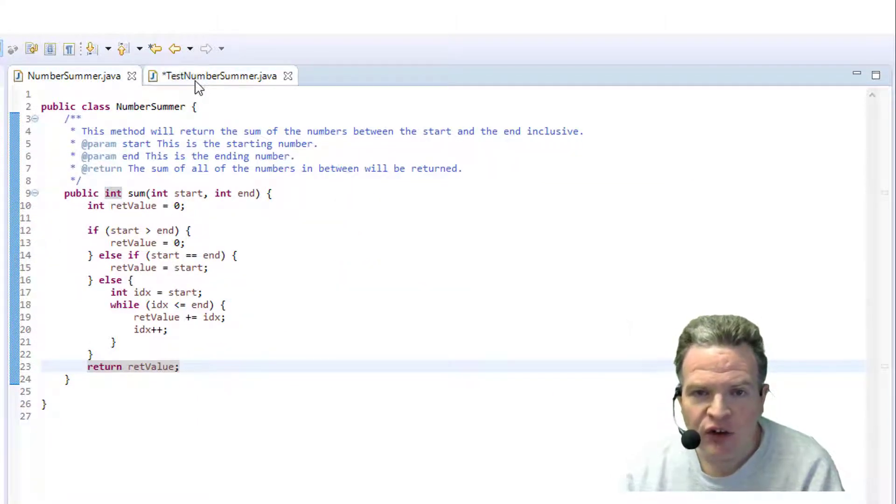
left_click(217, 76)
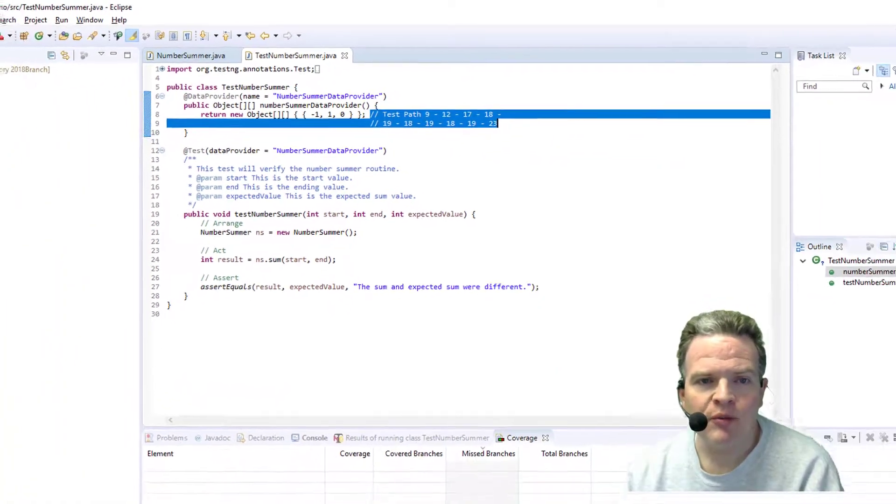
Run TestNumberSummer as a TestNG coverage test and expand CodeCoverageDemo down to NumberSummer.java at 66.7%.
left_click(96, 29)
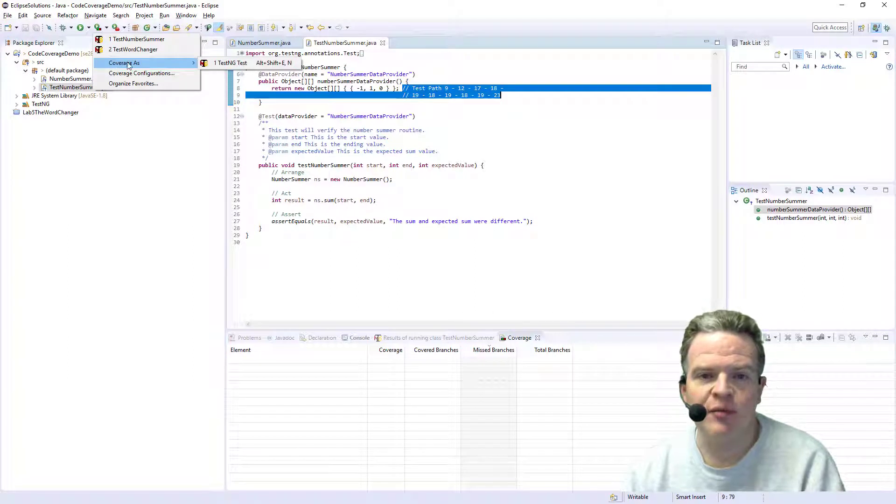
left_click(230, 63)
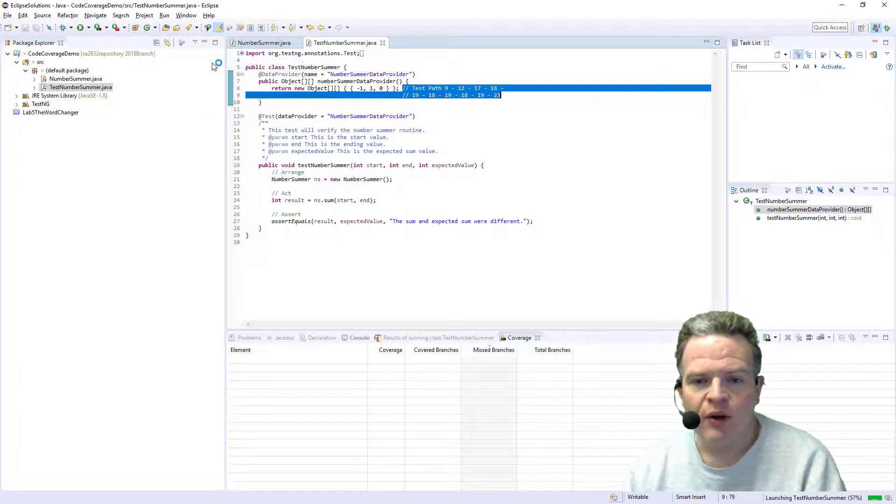
left_click(360, 338)
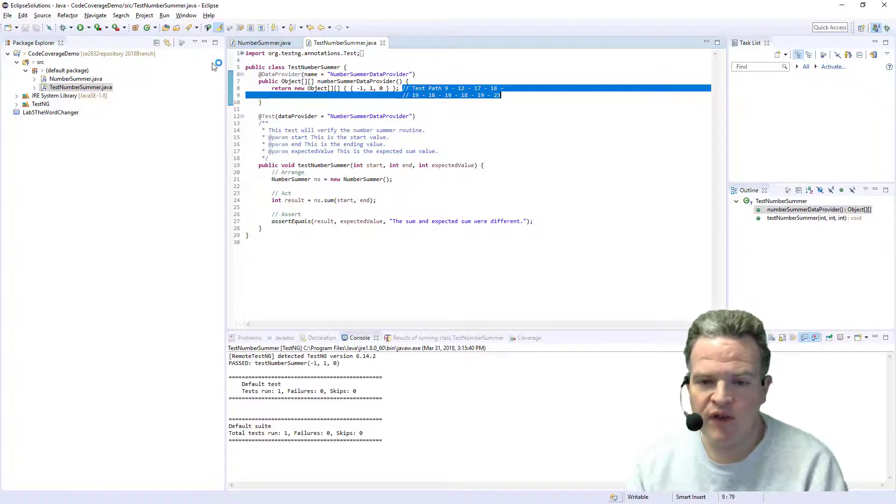
left_click(529, 338)
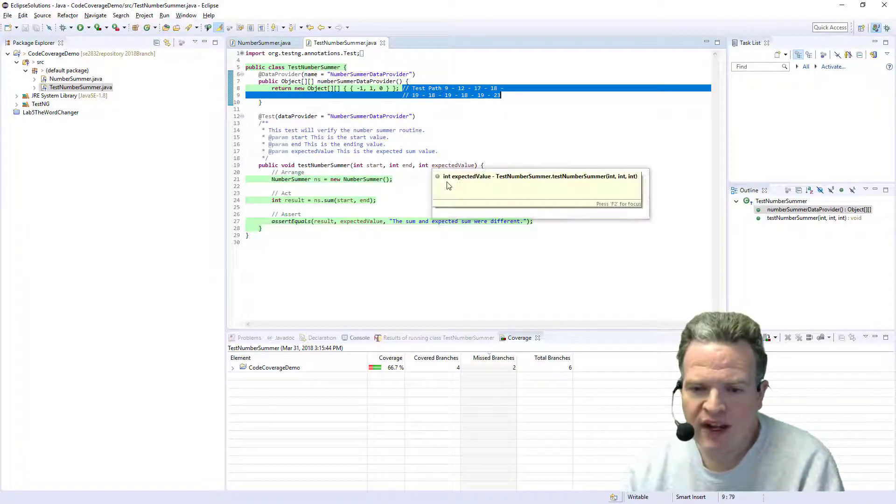
mouse_move(234, 371)
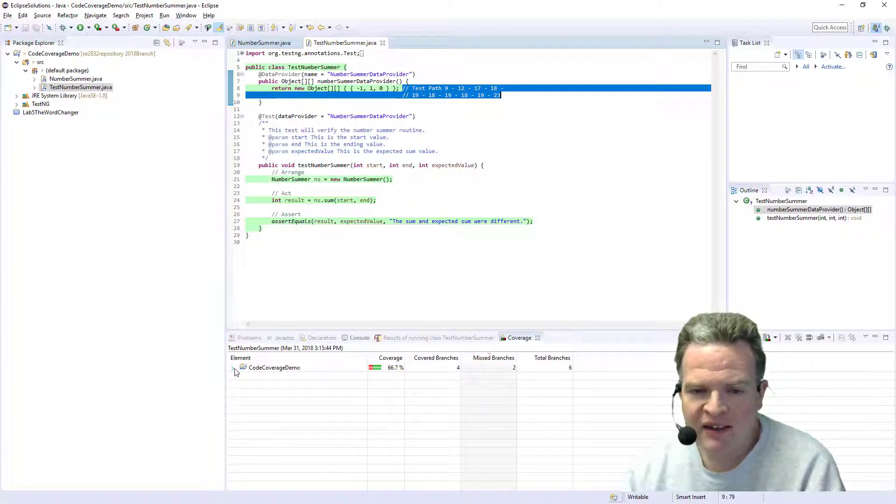
left_click(234, 368)
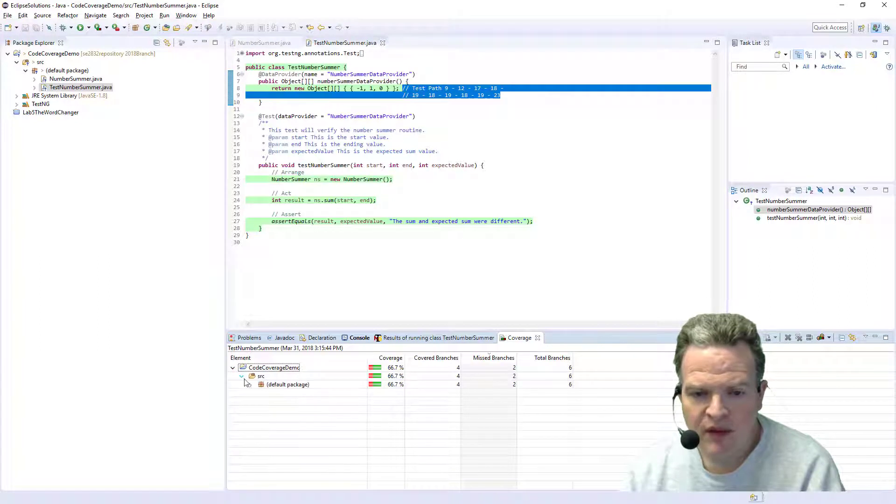
left_click(250, 384)
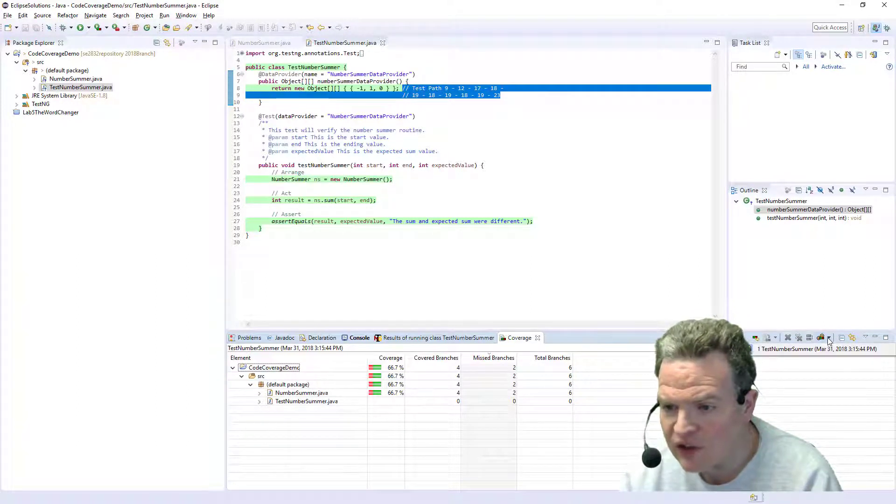
left_click(866, 338)
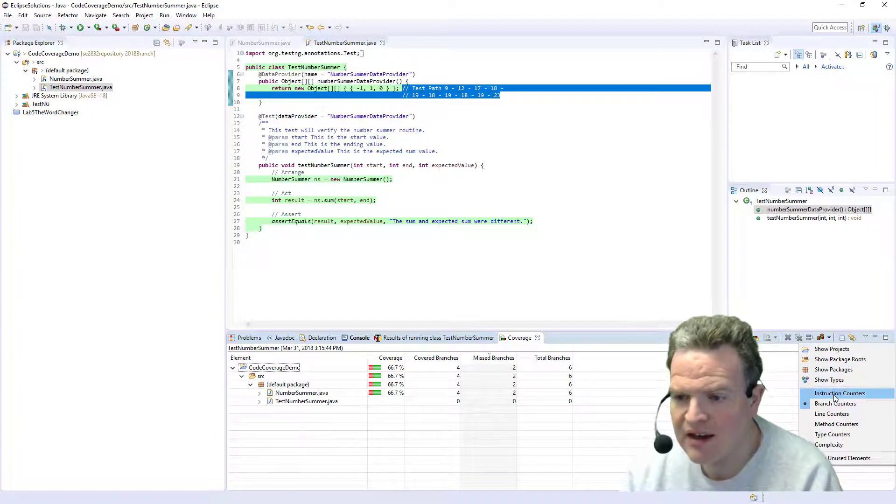
left_click(840, 393)
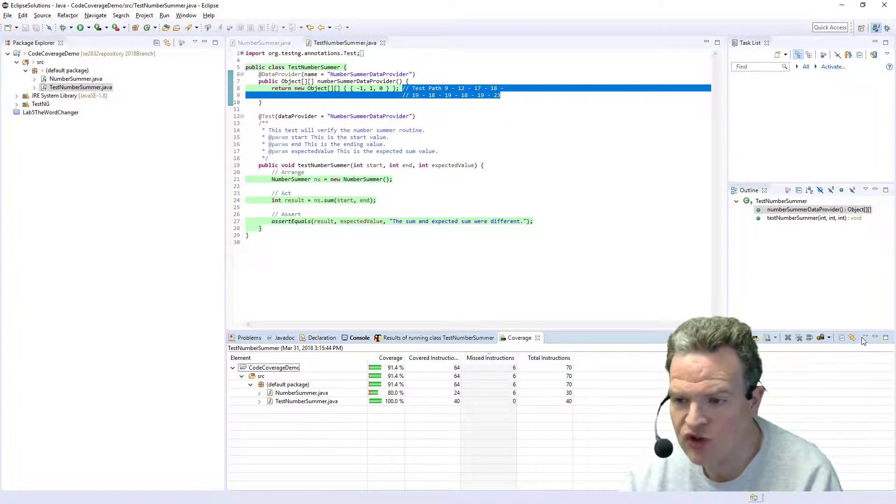
left_click(852, 337)
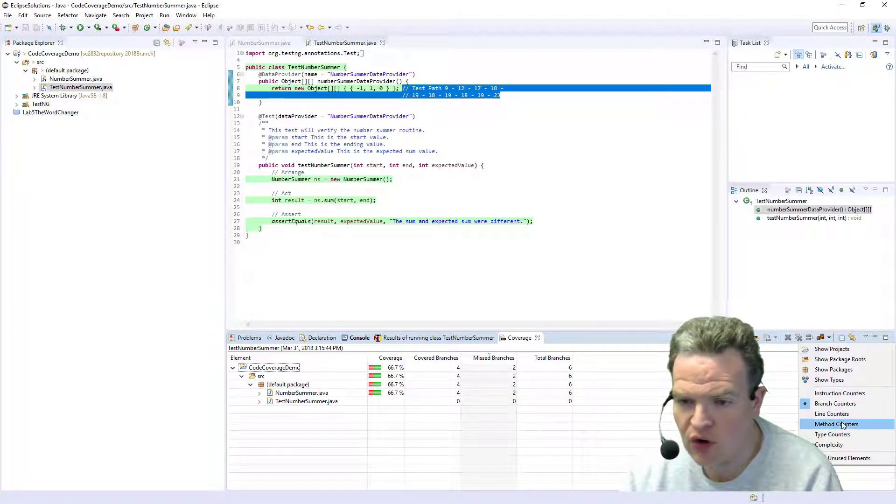
left_click(833, 425)
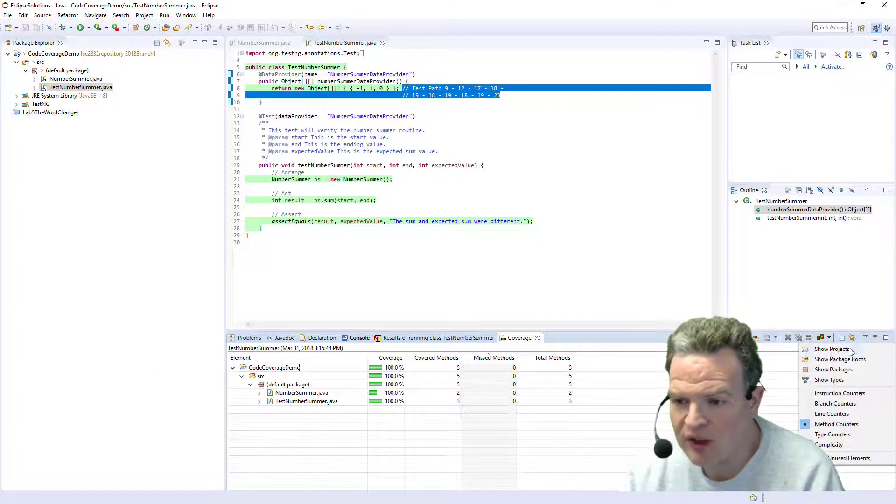
left_click(836, 403)
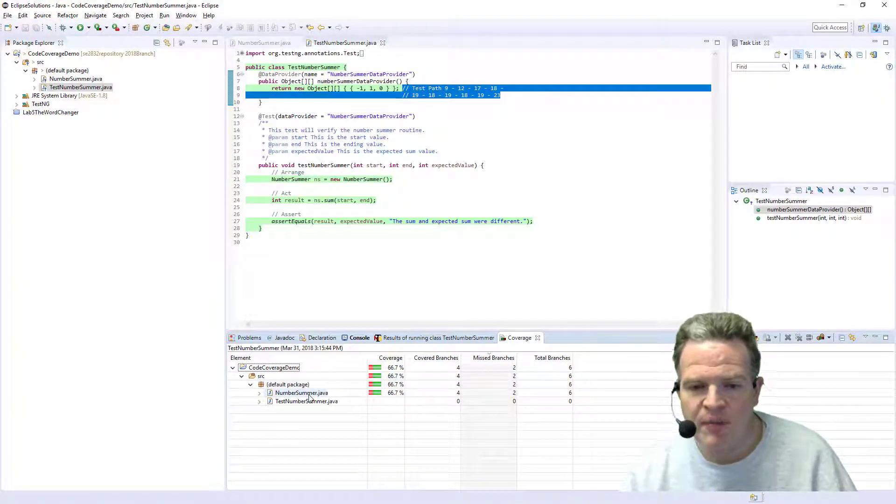
Open NumberSummer.java with coverage colouring to find the uncovered start > end and start == end branches.
left_click(264, 43)
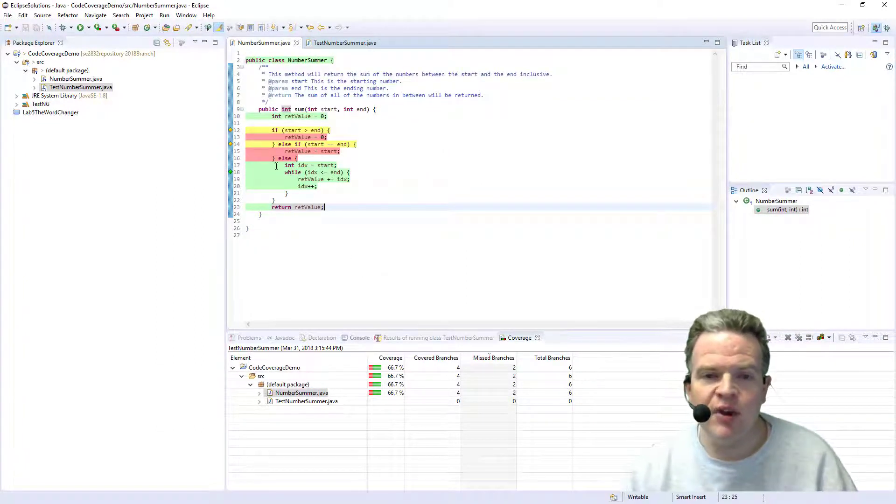
mouse_move(231, 133)
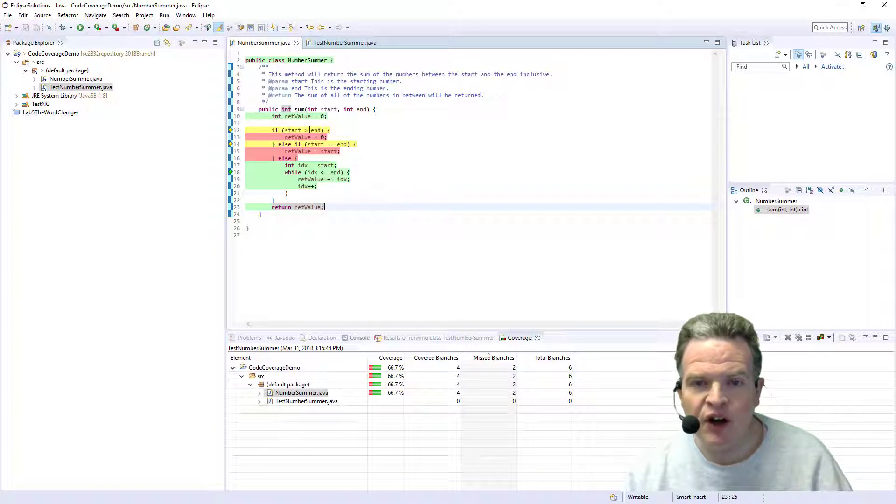
mouse_move(245, 135)
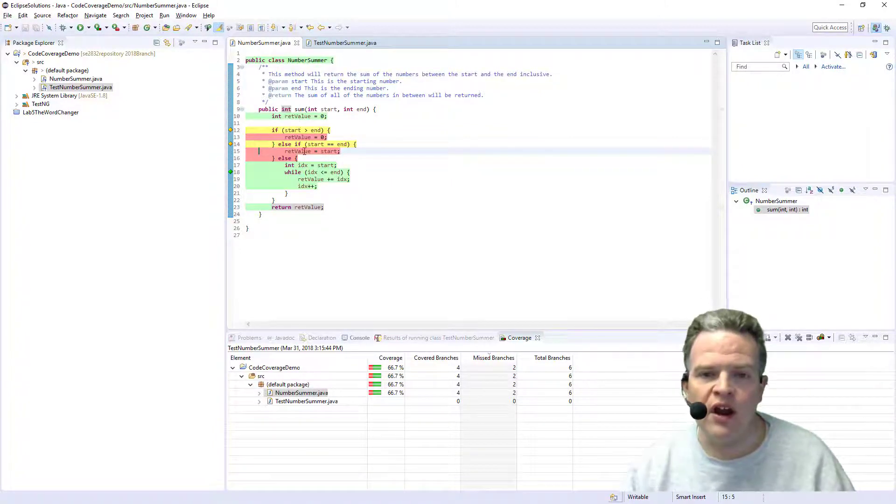
mouse_move(310, 130)
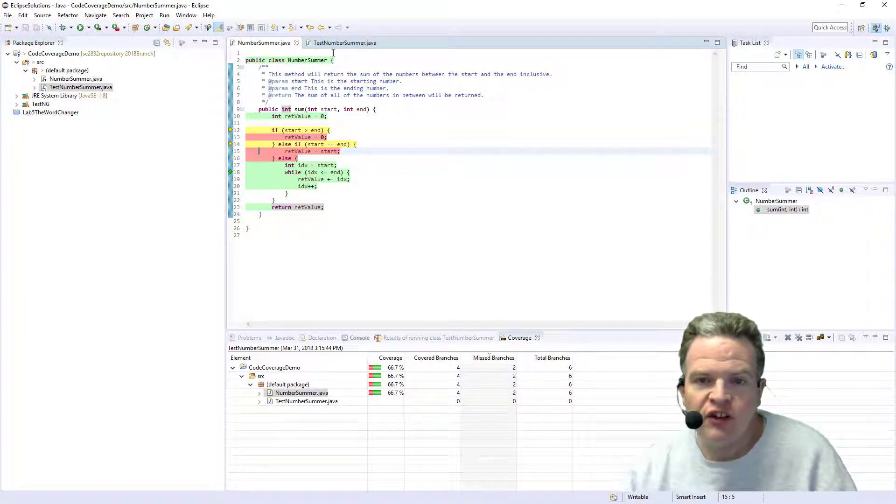
Add the data provider row {5, -5, 0} after the first test case in TestNumberSummer.
left_click(344, 43)
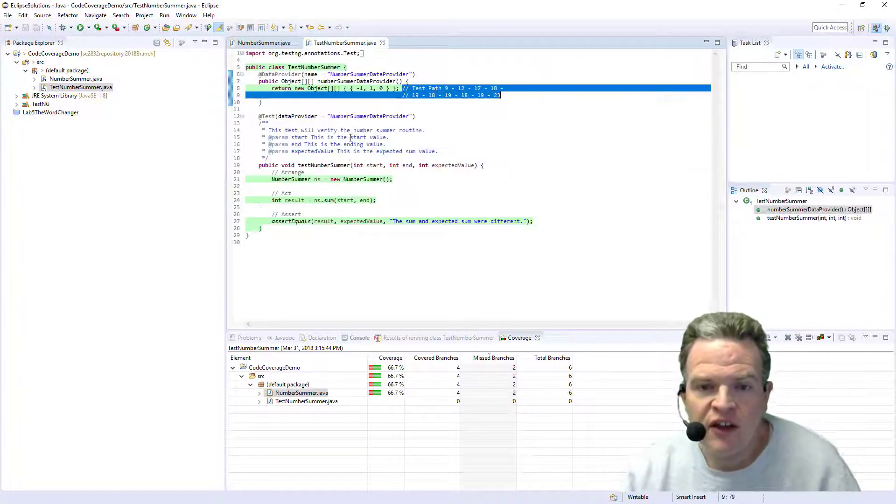
left_click(515, 97)
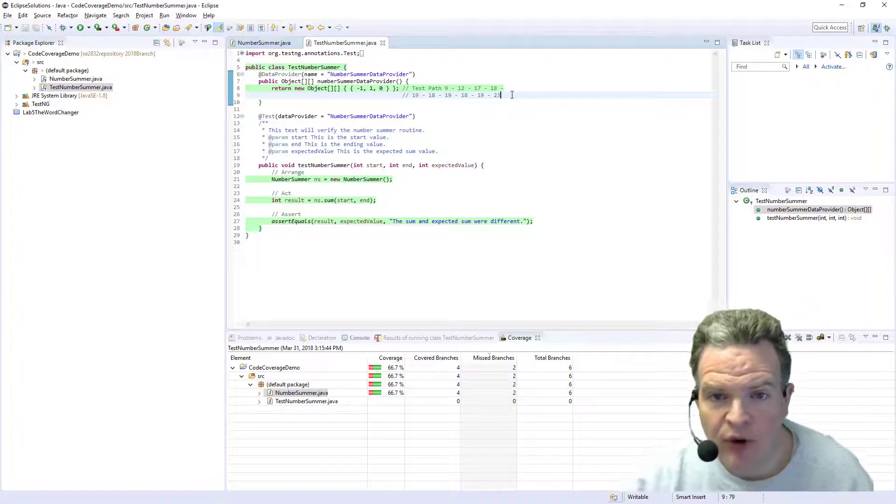
left_click(446, 95)
type(",")
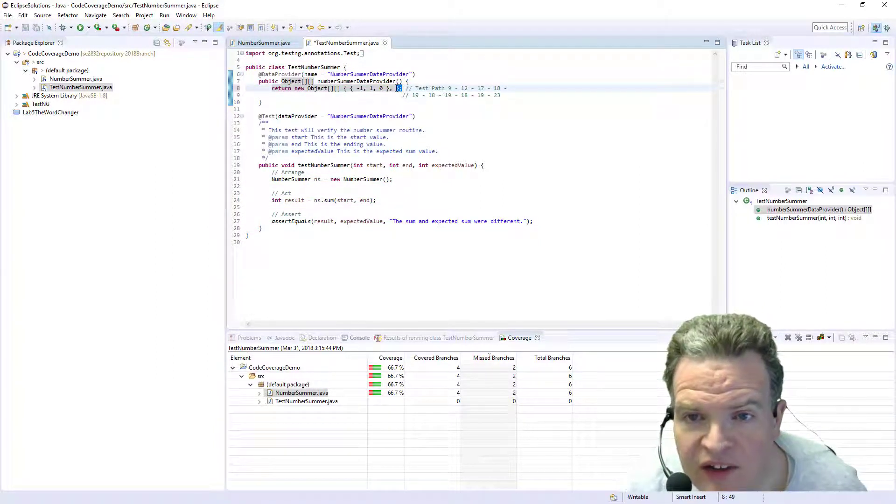
right_click(397, 89)
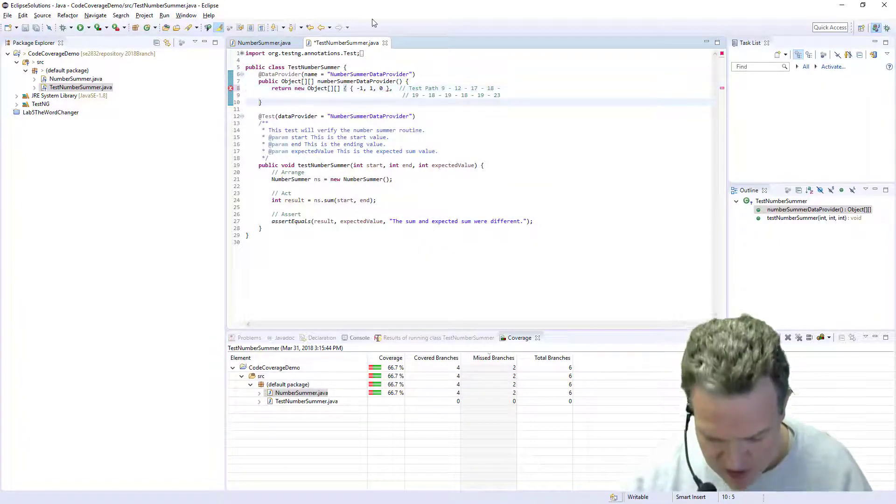
type("};")
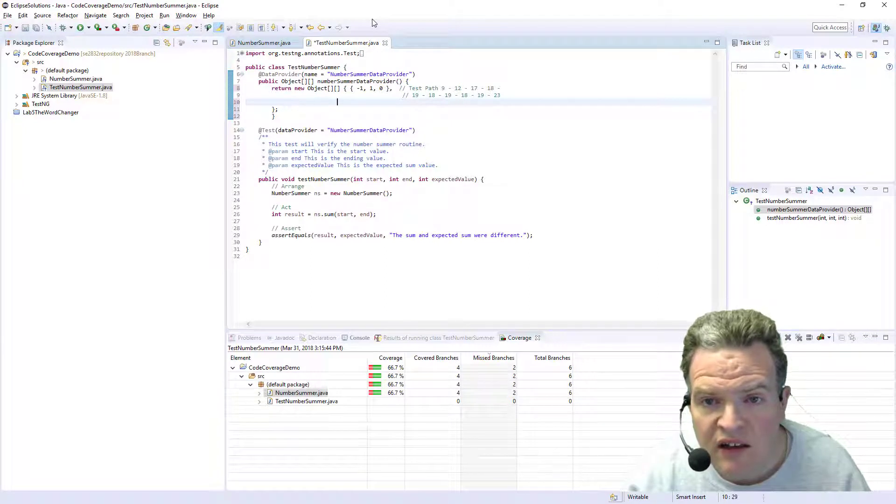
type("{")
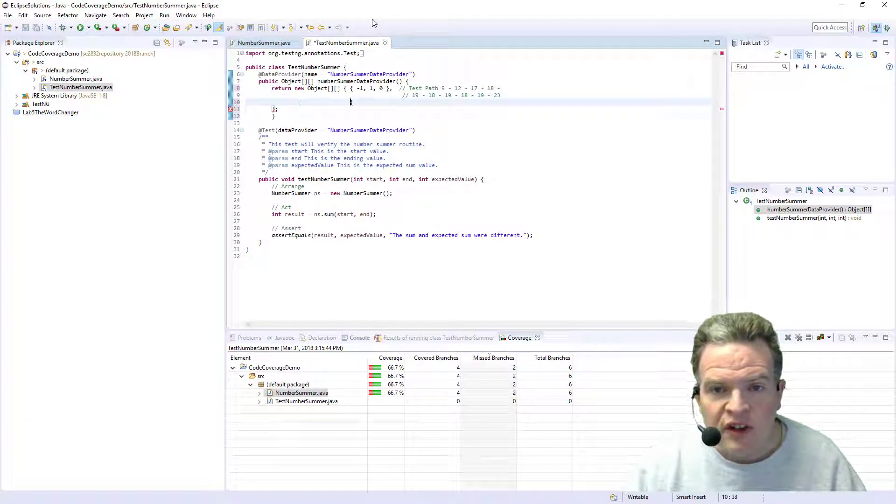
type("{")
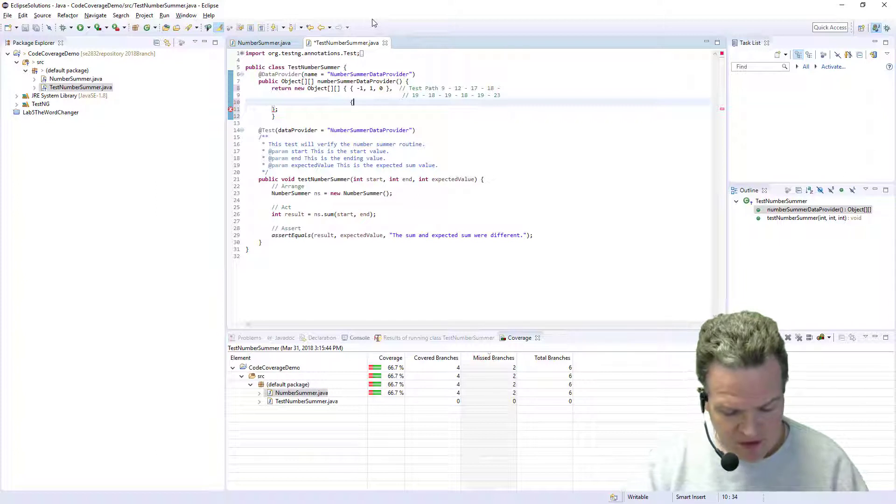
type("5,")
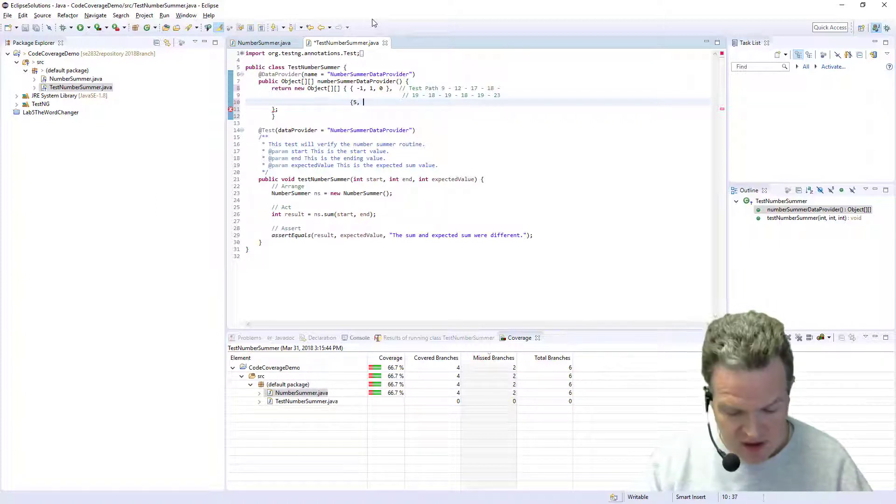
type("-5")
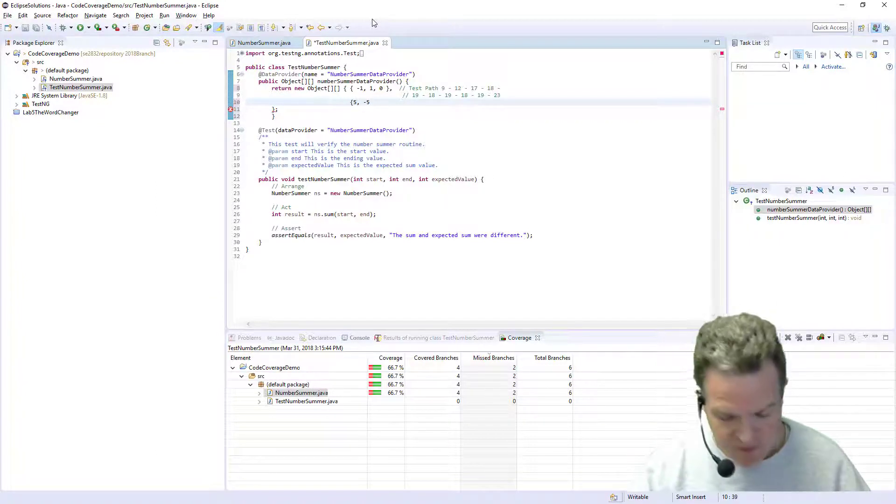
type(", 0")
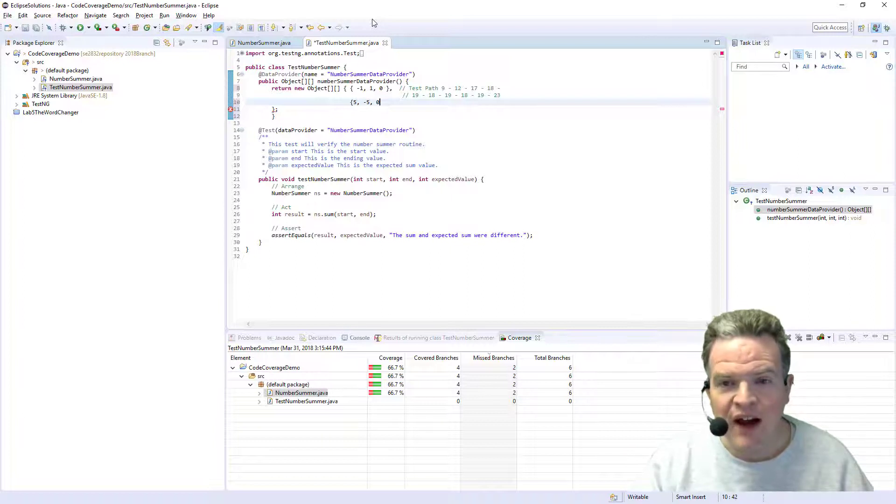
type("},")
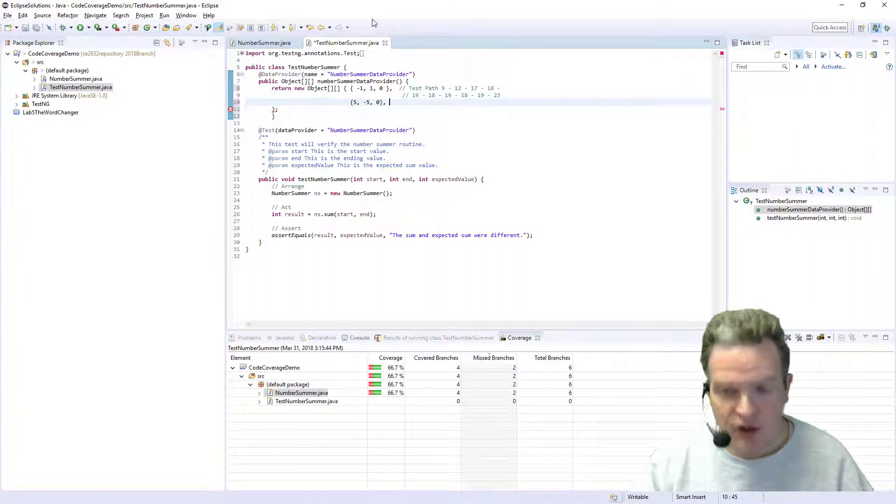
Annotate the new row with the comment '// Test path 9 - 12 - 13 - 23'.
type("// Test P")
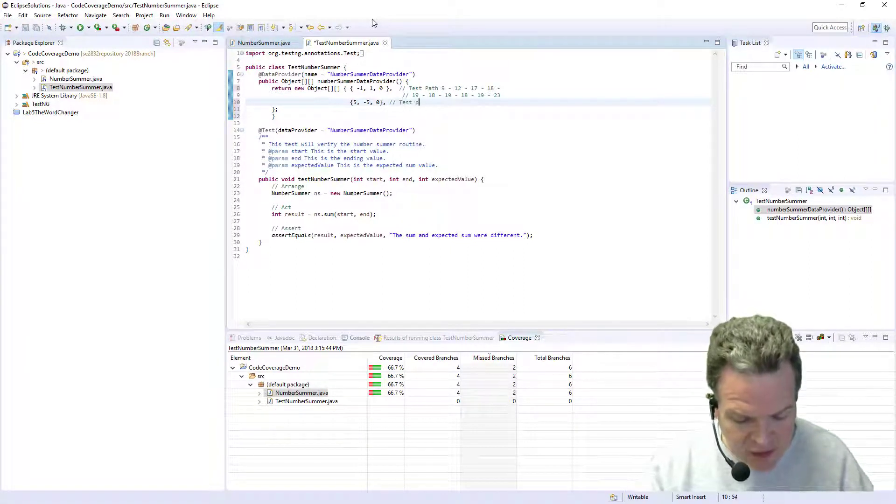
type("ath")
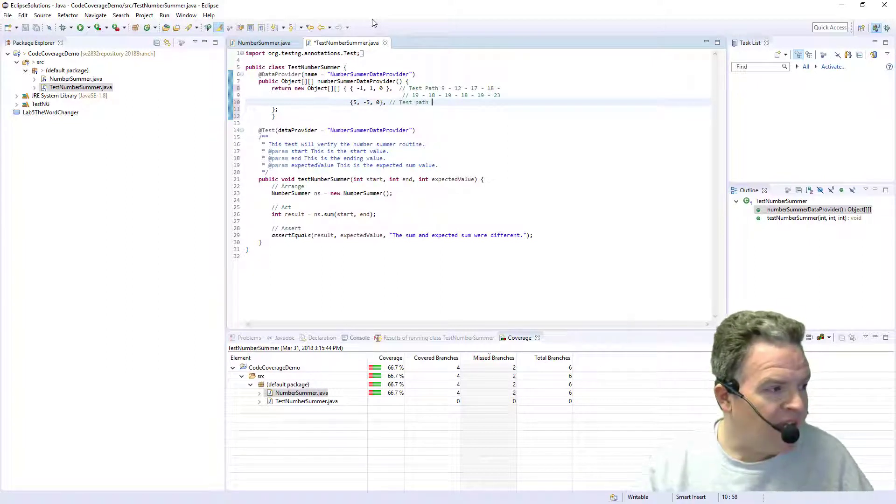
type("9 - 12 - 13")
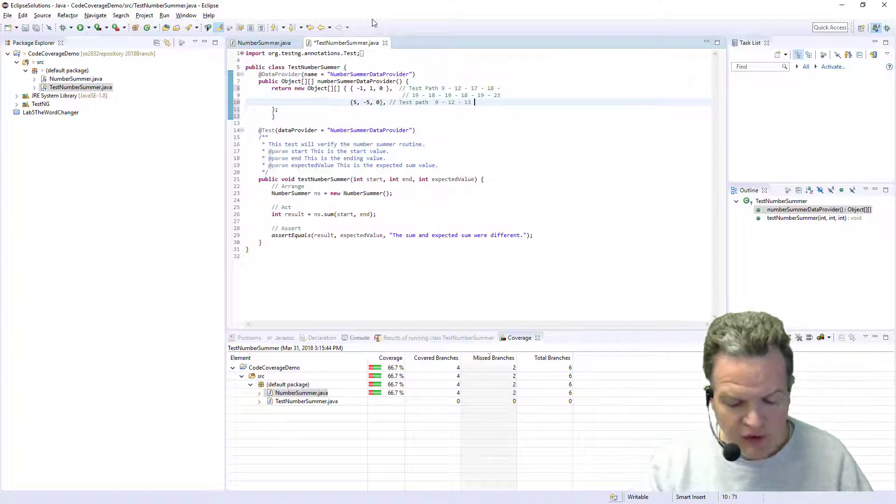
type("-")
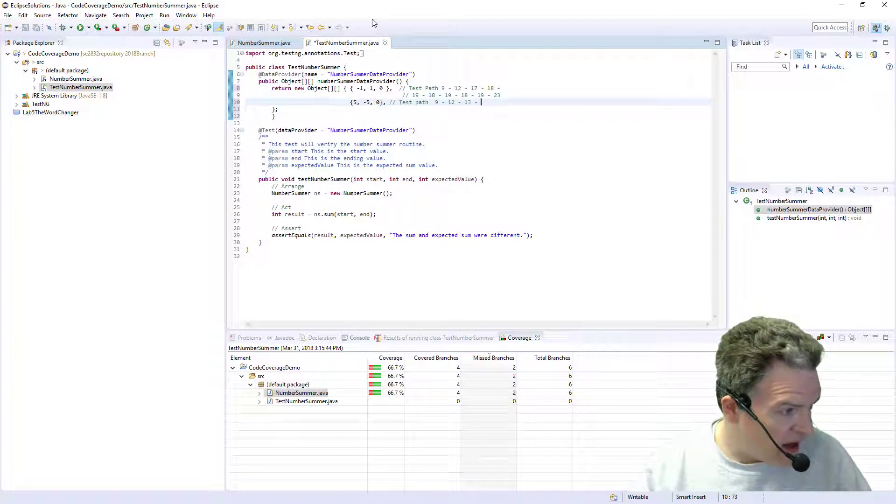
type("2")
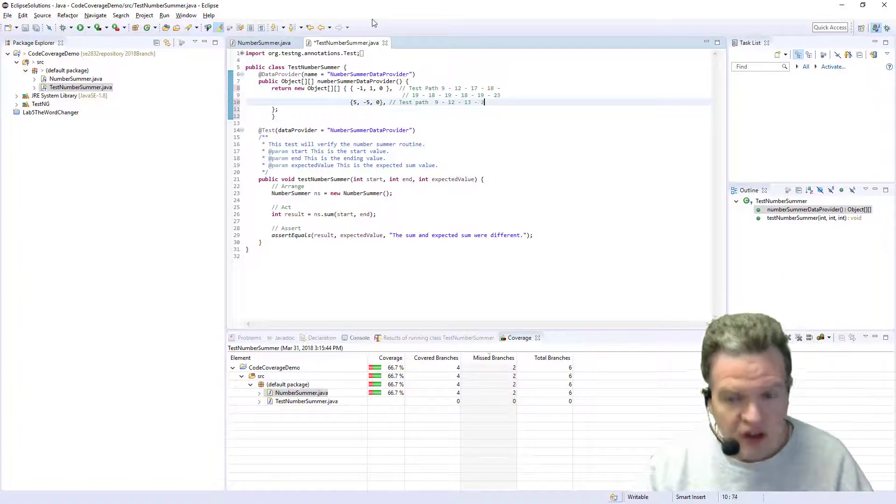
type("3")
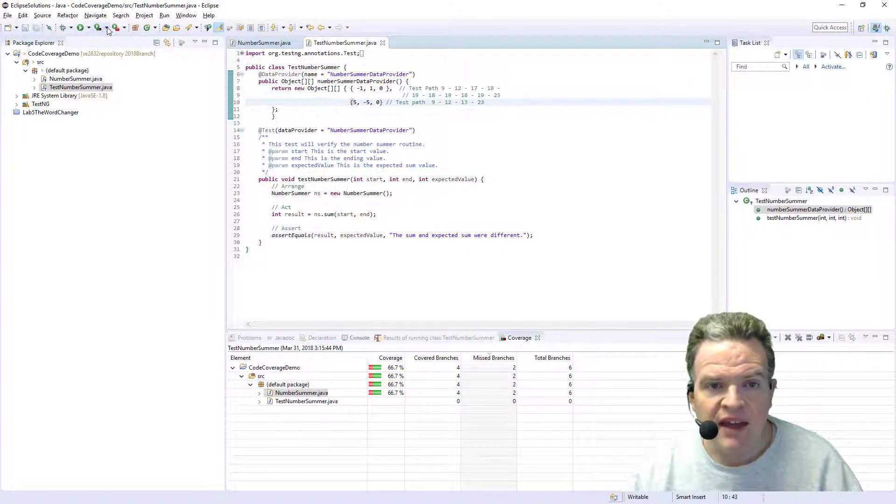
mouse_move(123, 31)
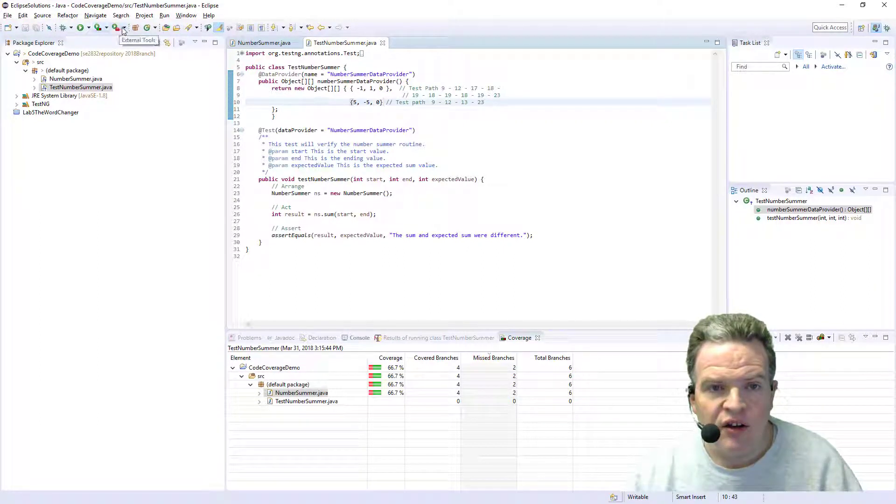
Rerun the tests with coverage and open NumberSummer.java, now at 83.3% (5 of 6 branches).
left_click(122, 28)
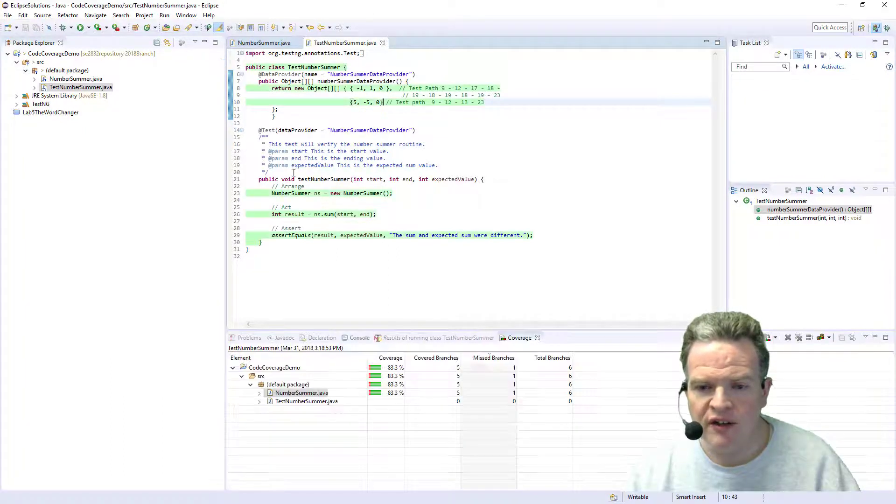
mouse_move(483, 396)
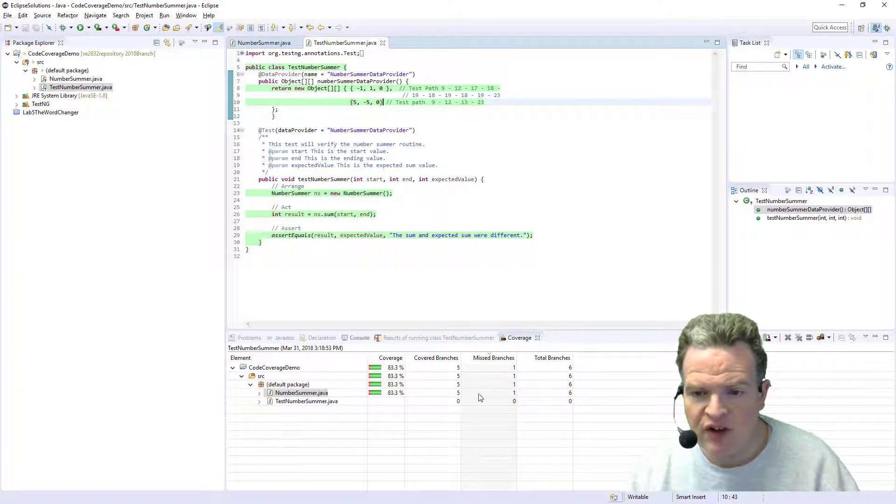
mouse_move(568, 401)
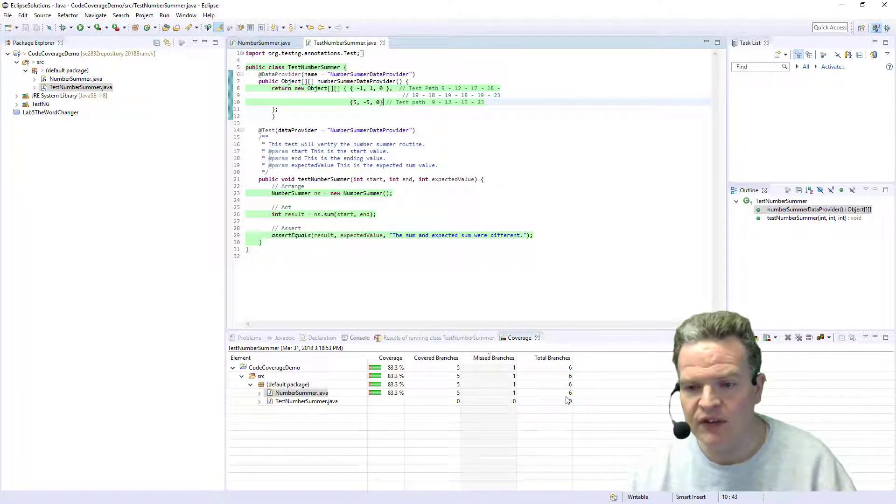
left_click(315, 393)
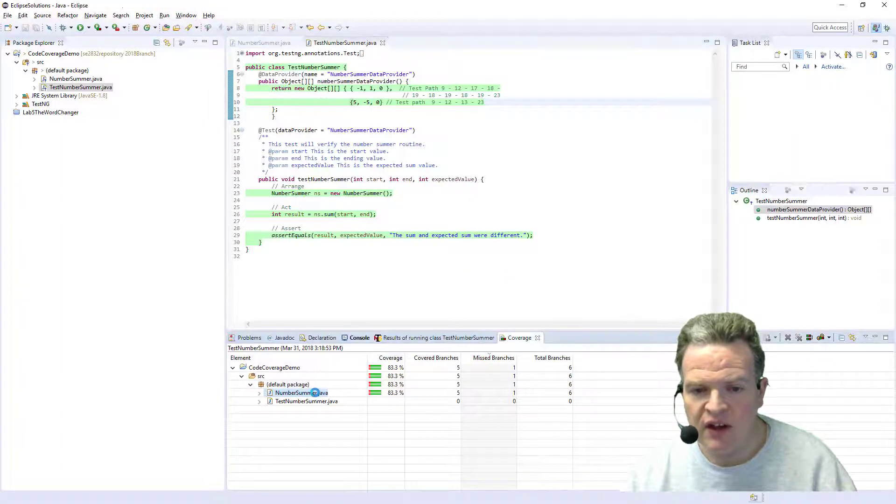
double_click(301, 392)
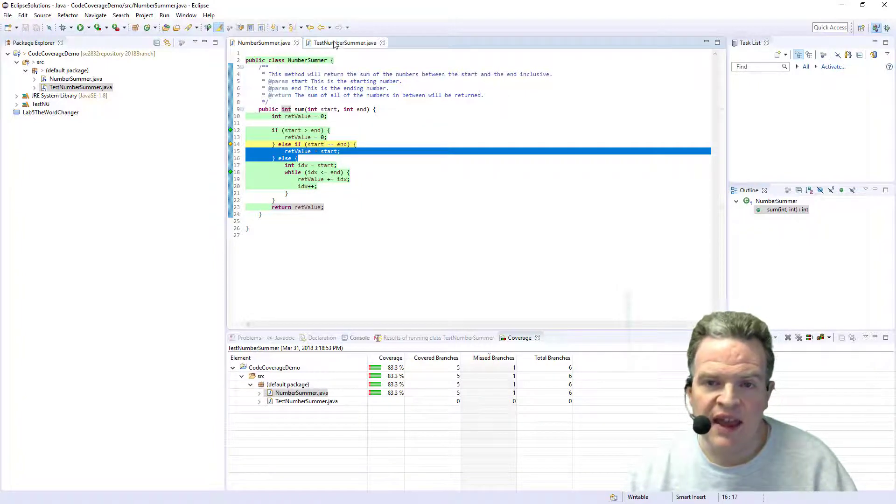
Add the data provider row {5, 5, 5} commented '// Test path 9 - 12 - 14 - 15'.
left_click(345, 42)
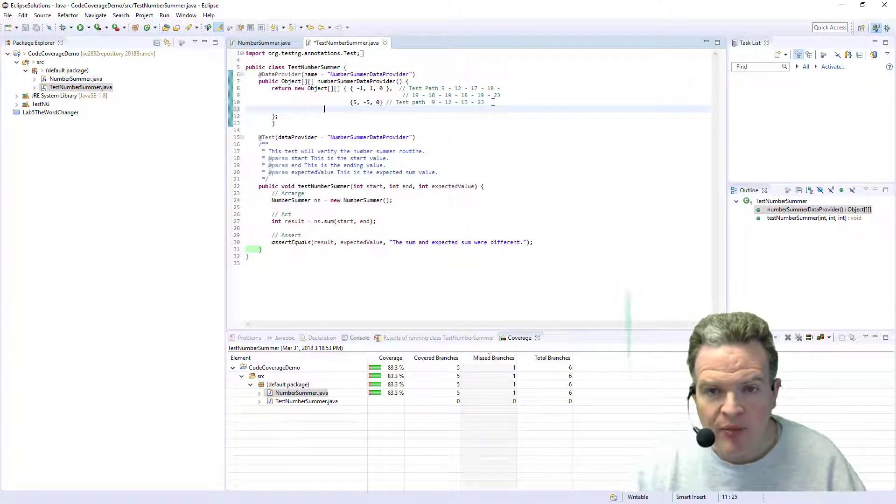
type("{")
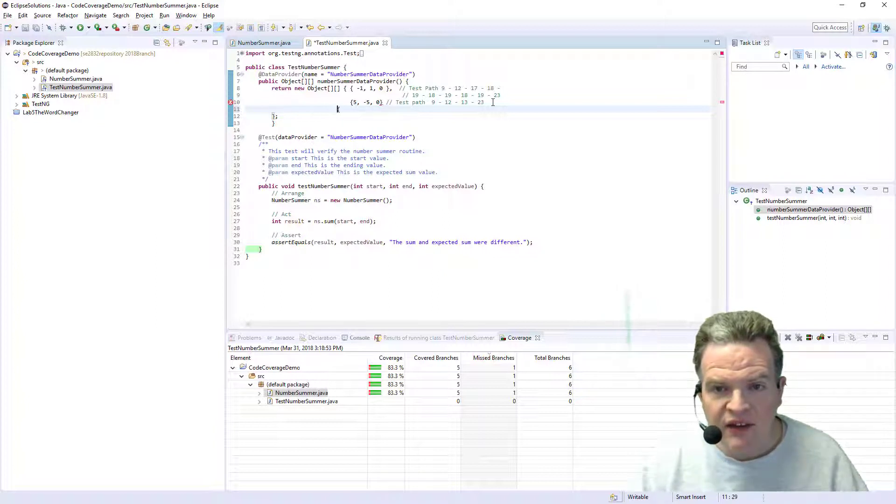
type("{5, 5,")
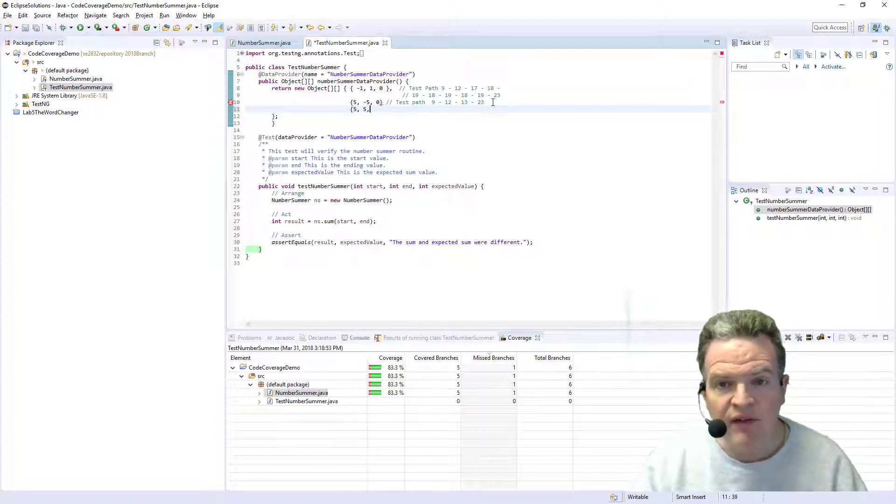
type("5}, //")
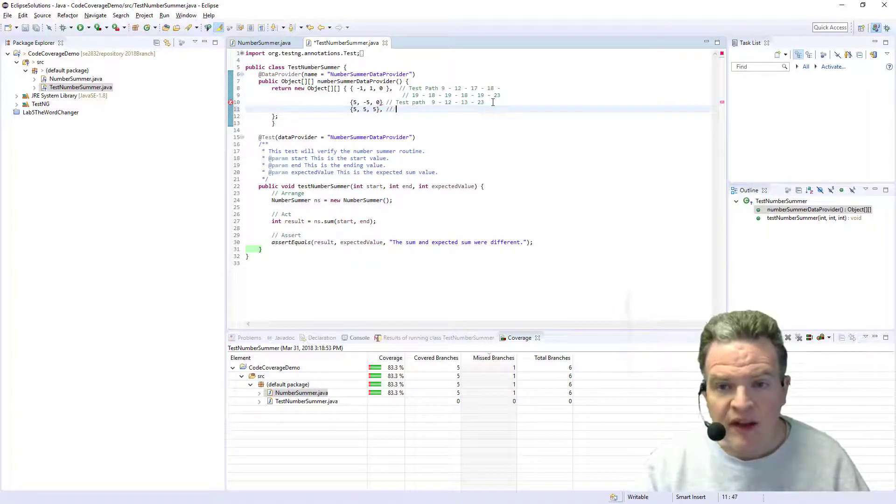
type("Test path")
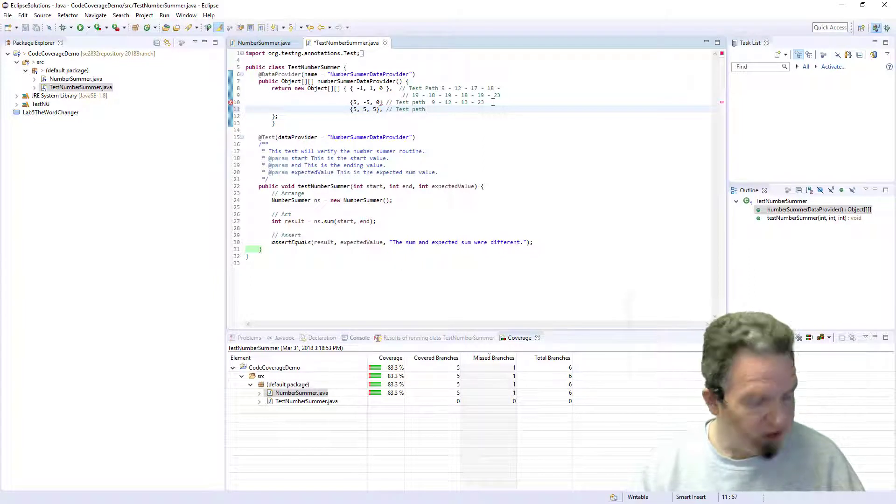
type("9 - 12")
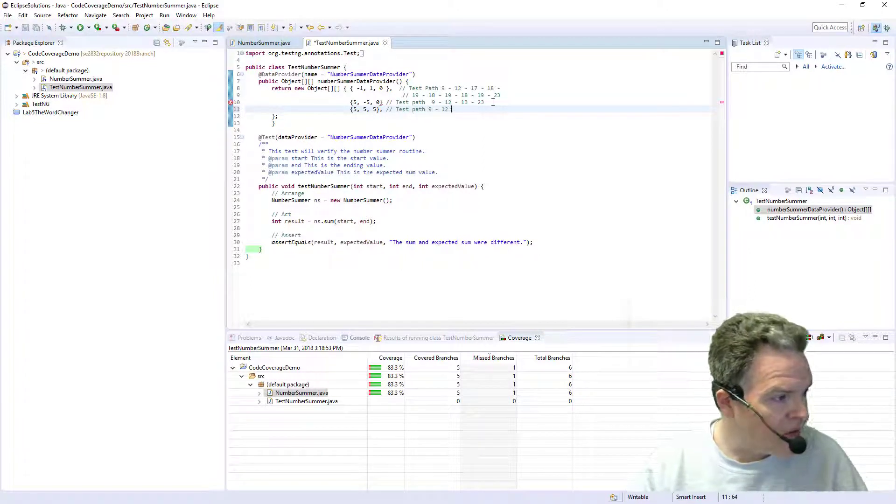
type("- 14 -")
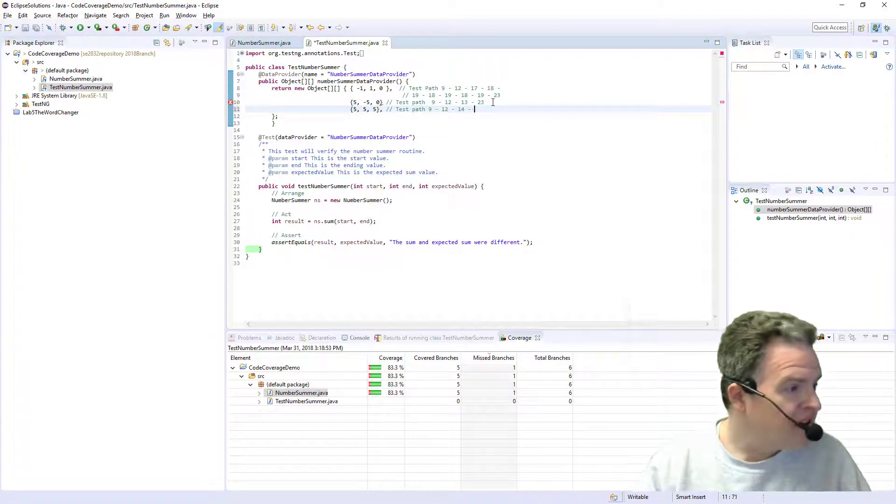
type("1")
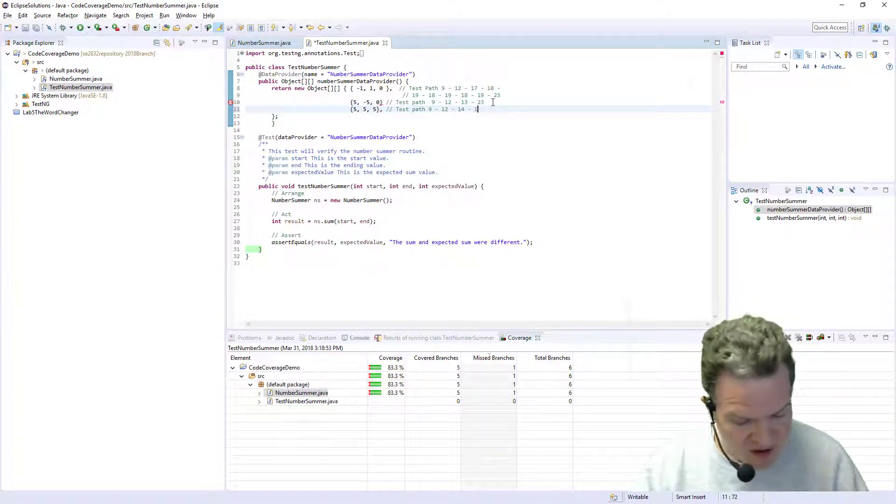
type("5")
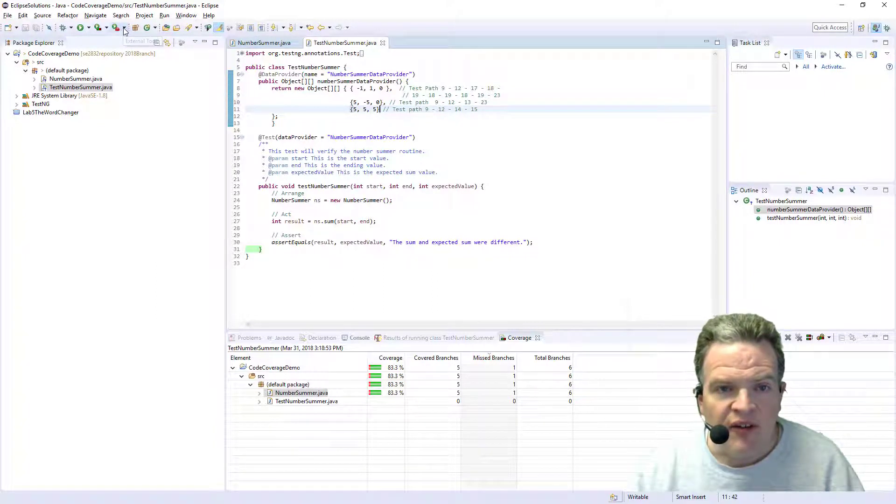
Rerun the three tests with coverage and inspect NumberSummer.java at 100% (6 of 6 branches).
left_click(126, 28)
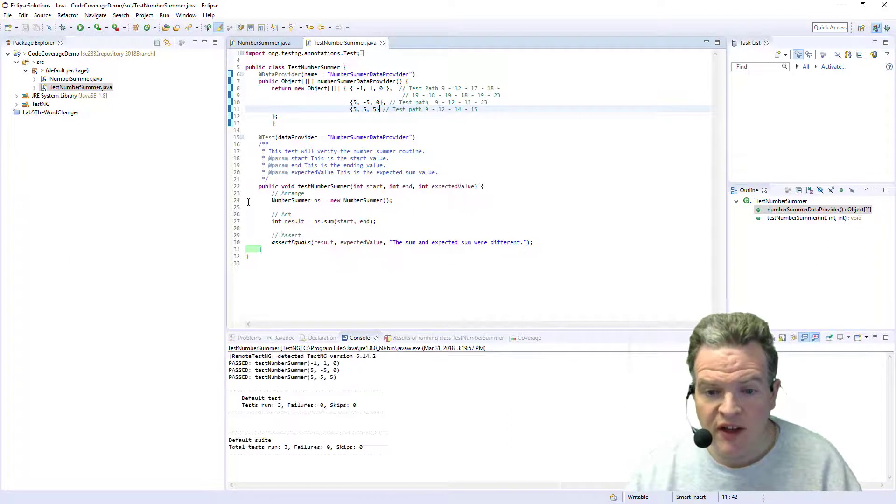
left_click(520, 338)
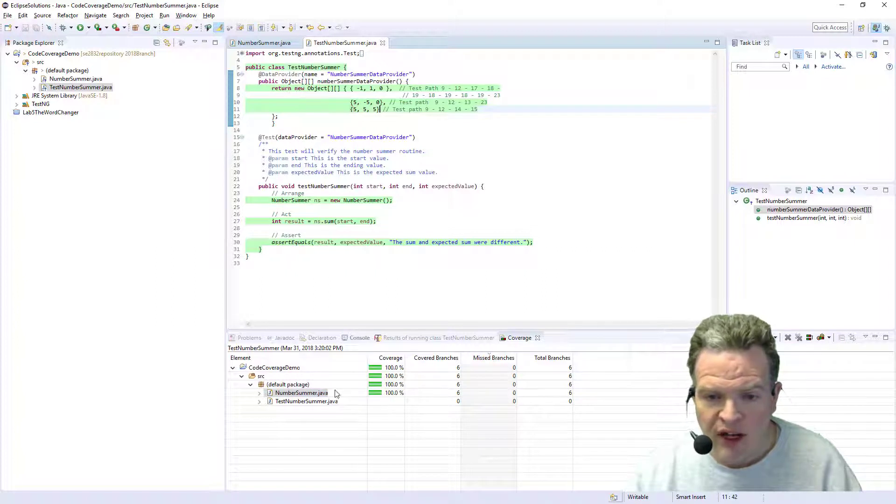
left_click(260, 392)
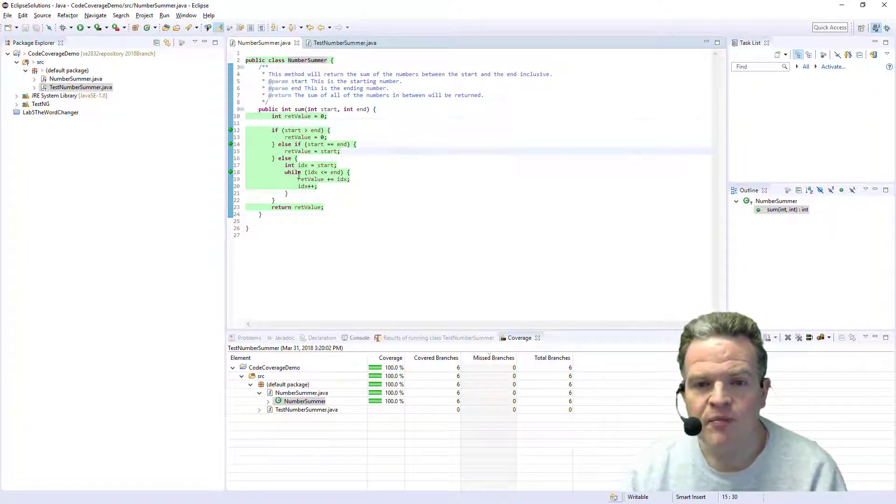
double_click(312, 172)
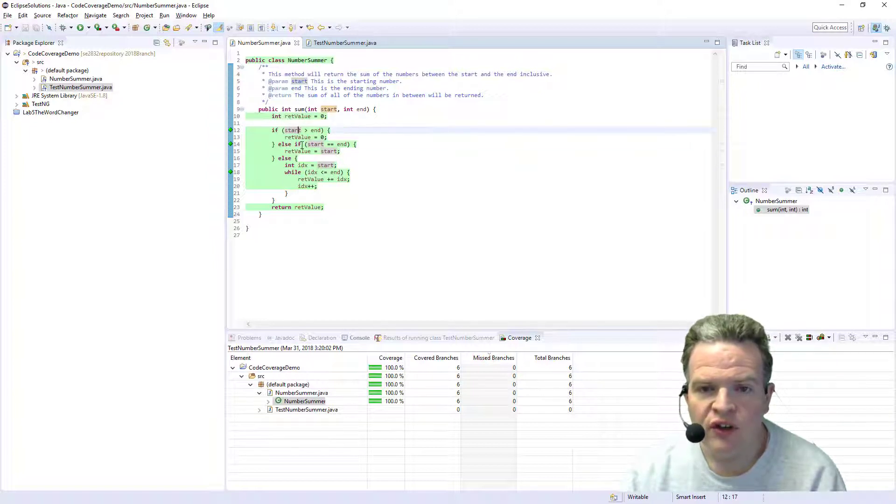
mouse_move(292, 130)
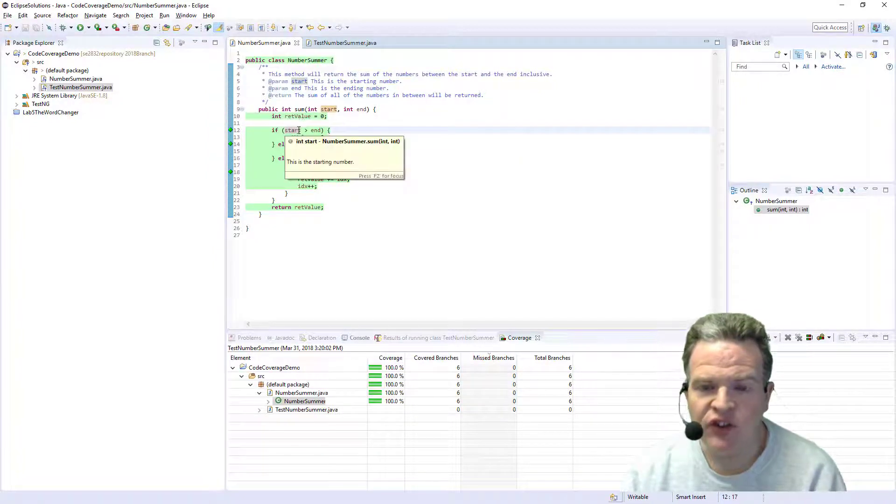